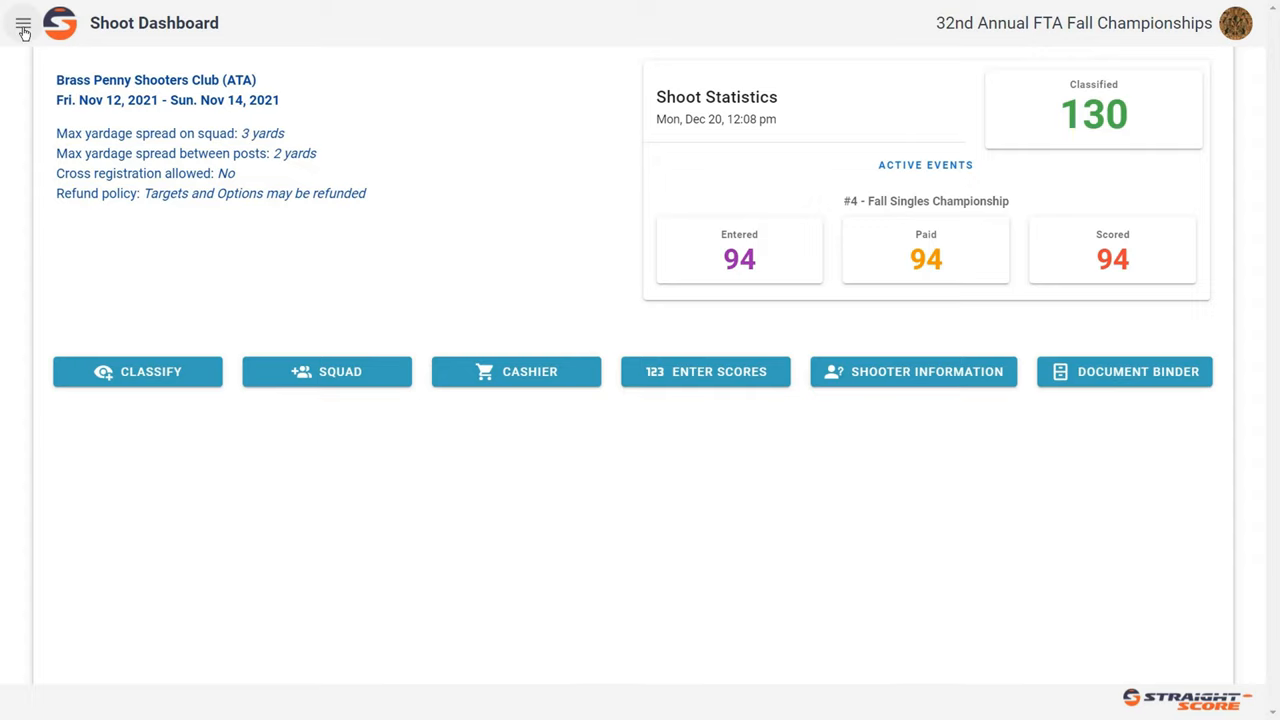
- Navigate from the navigation menu to the Print Score Display Sheets page
left_click(23, 23)
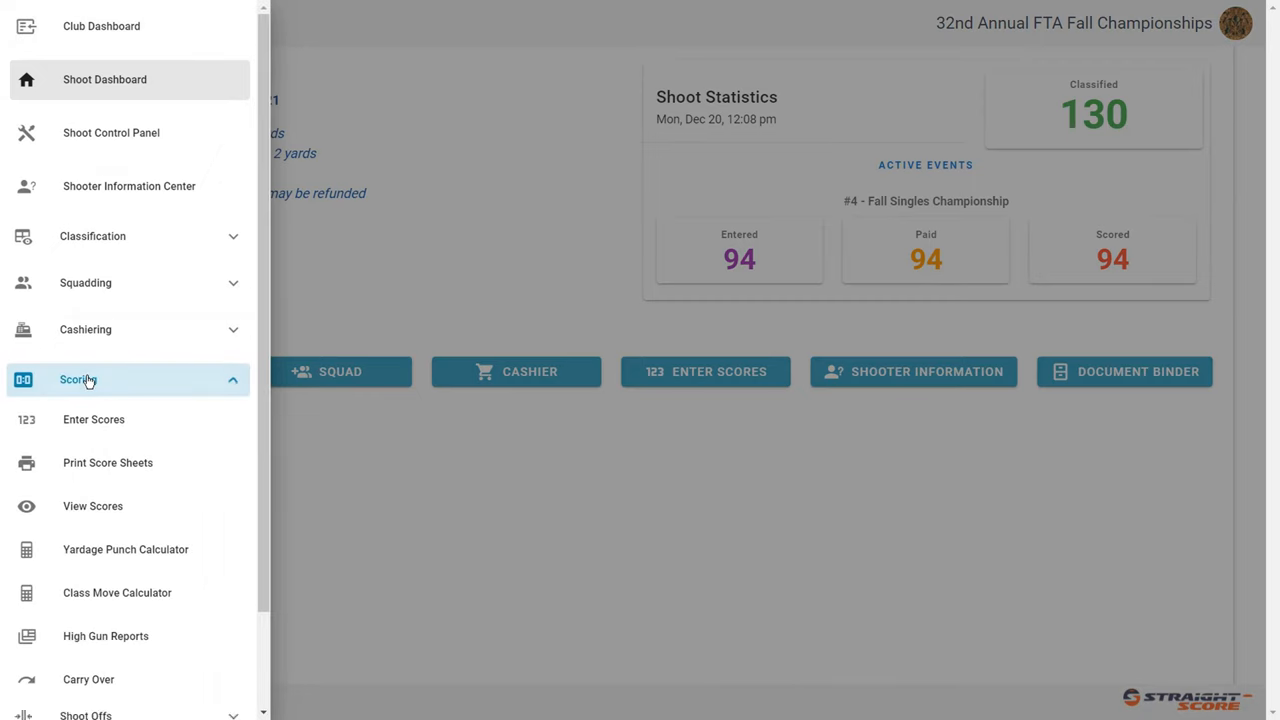
left_click(107, 462)
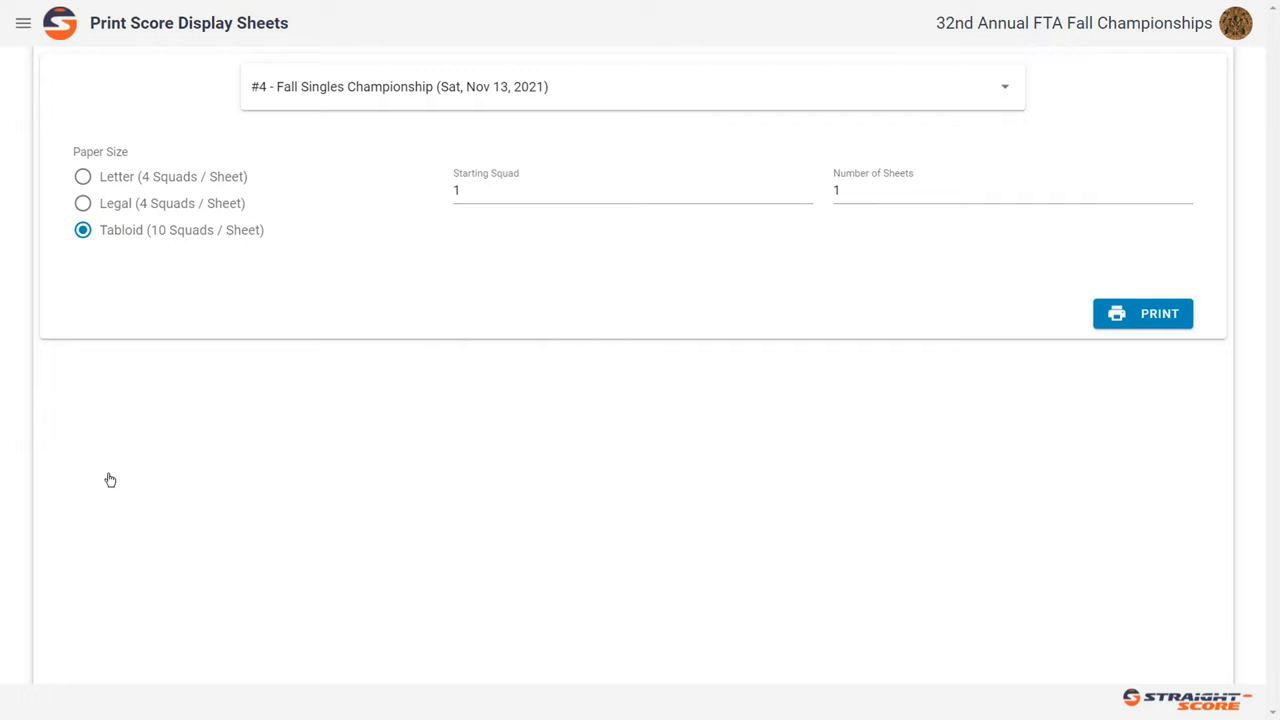
mouse_move(349, 103)
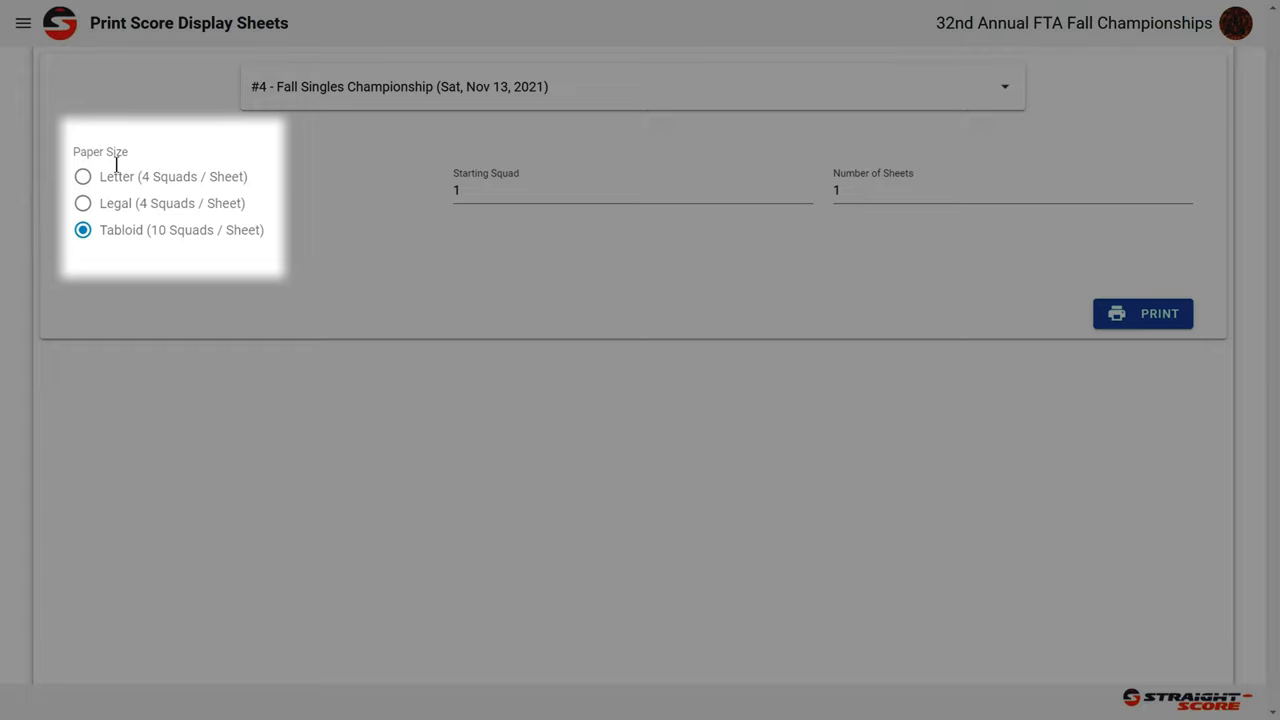
mouse_move(128, 192)
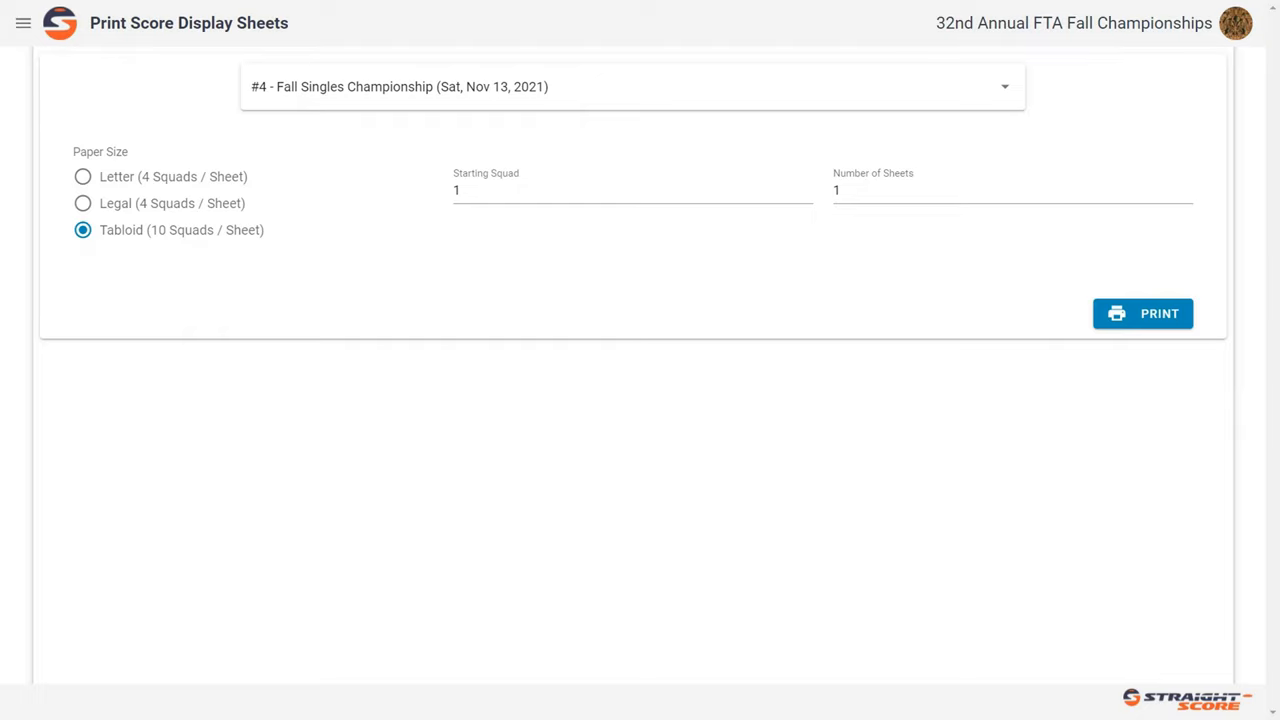
mouse_move(117, 266)
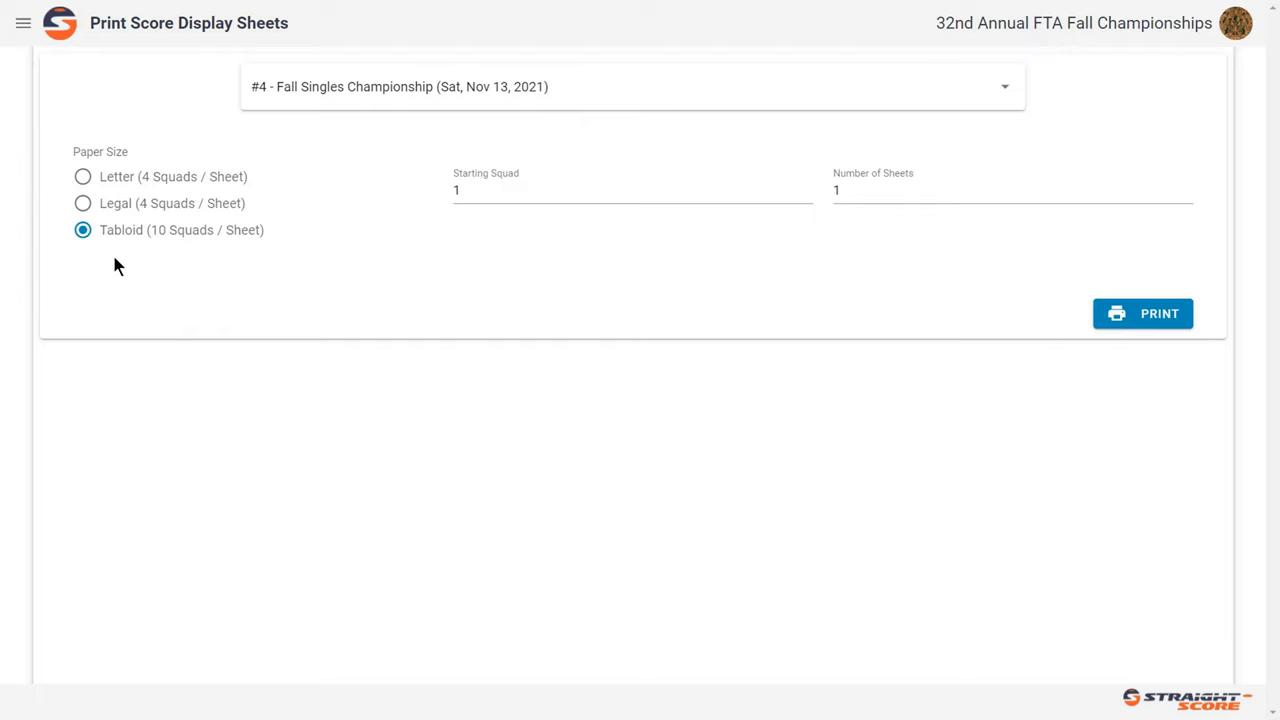
mouse_move(57, 229)
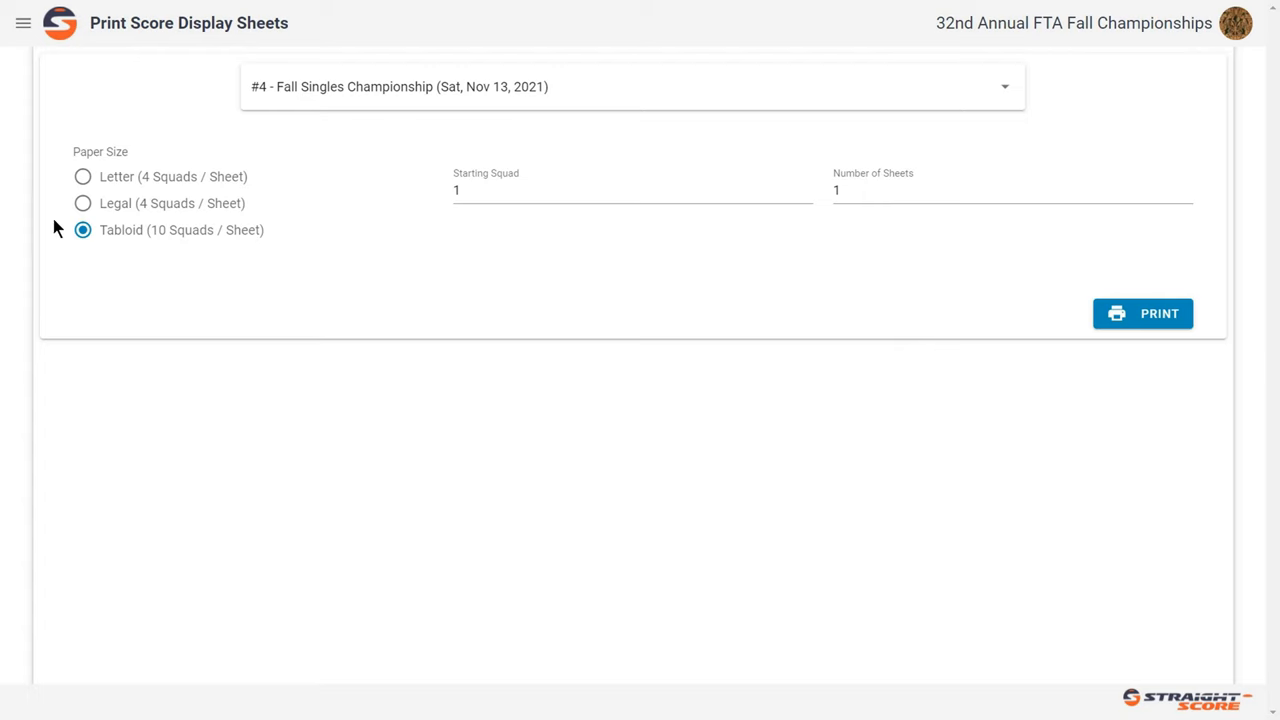
- Preview a Letter-size score display sheet for squads 1–4, then close the preview
left_click(1142, 313)
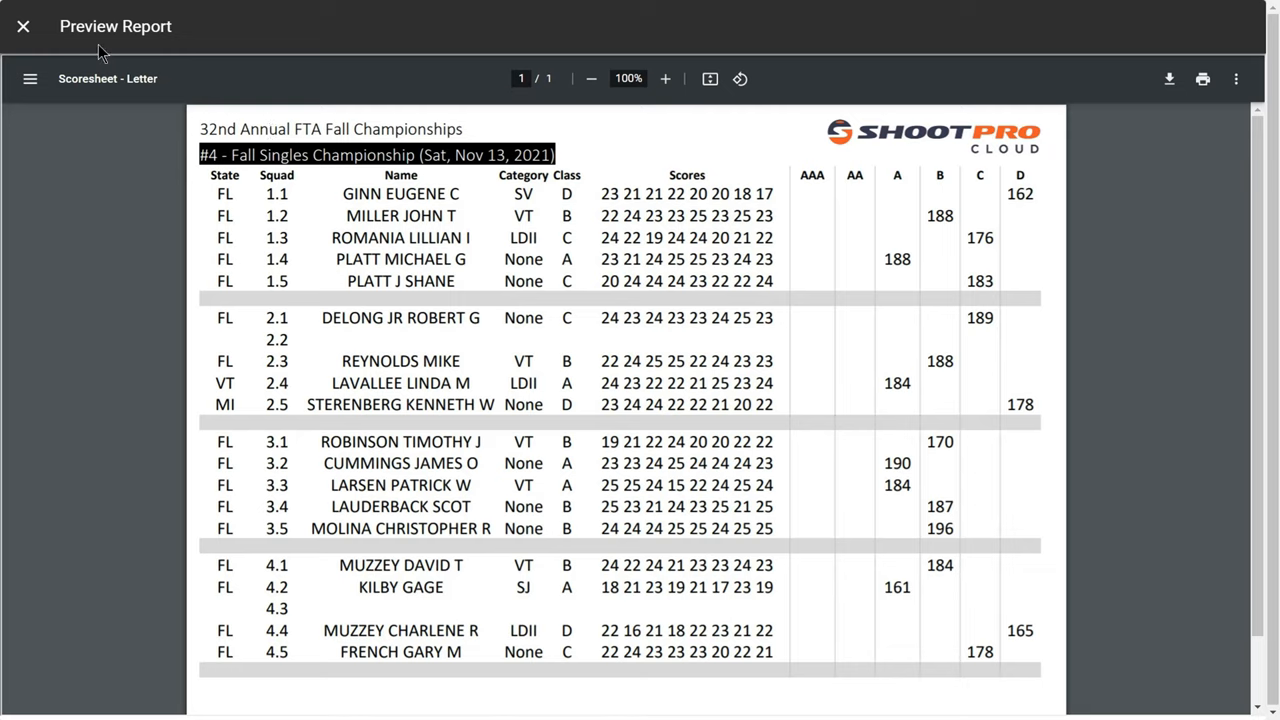
mouse_move(23, 26)
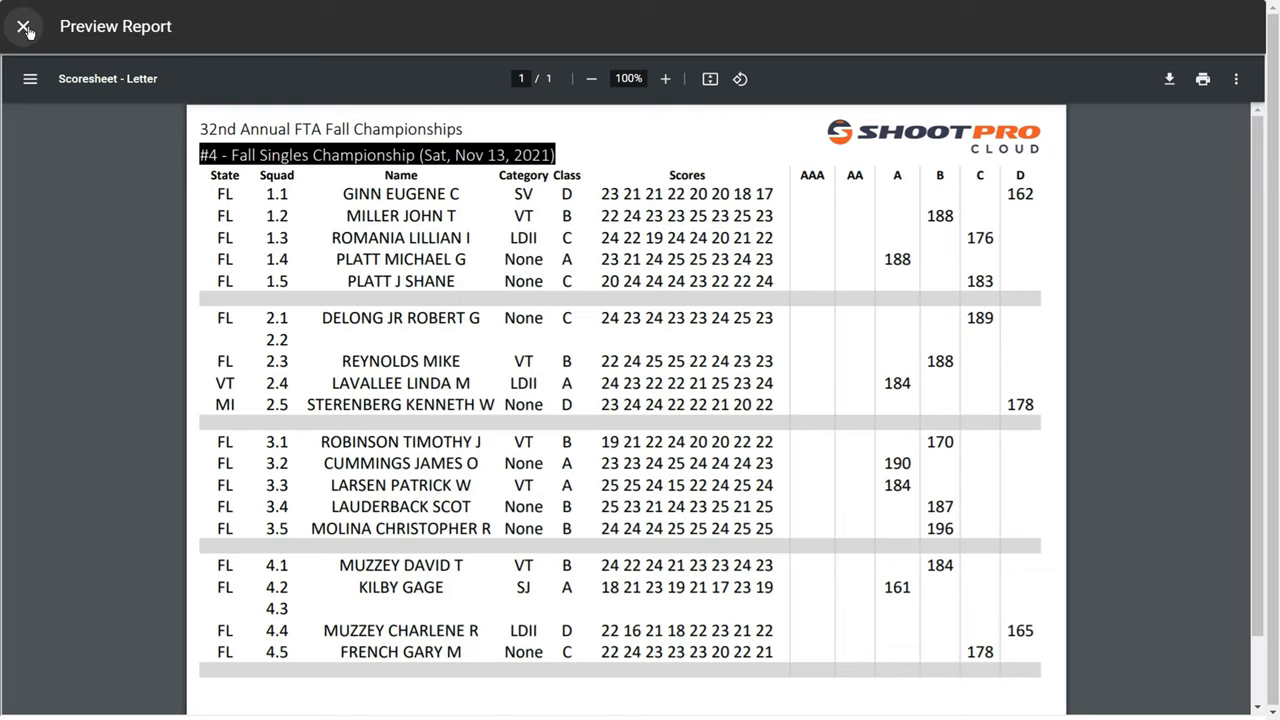
left_click(24, 26)
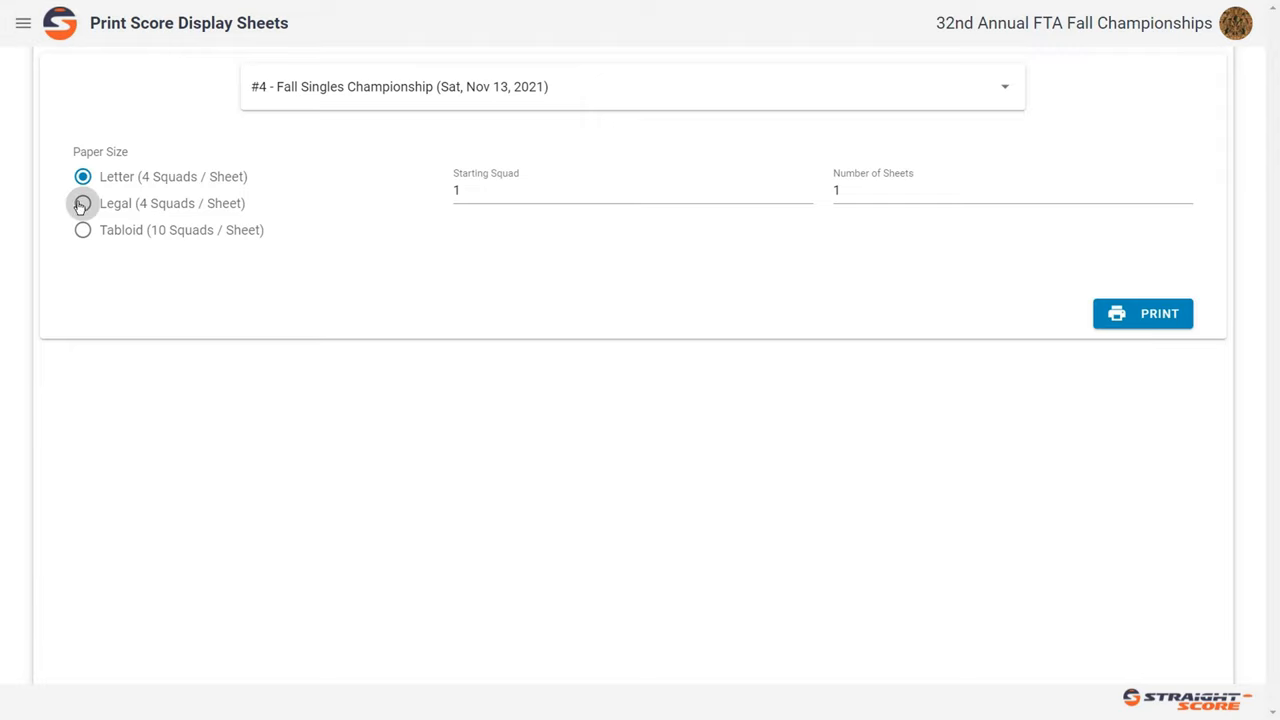
- Generate the Scoresheet Legal preview for squads 1–4 and close it
left_click(82, 203)
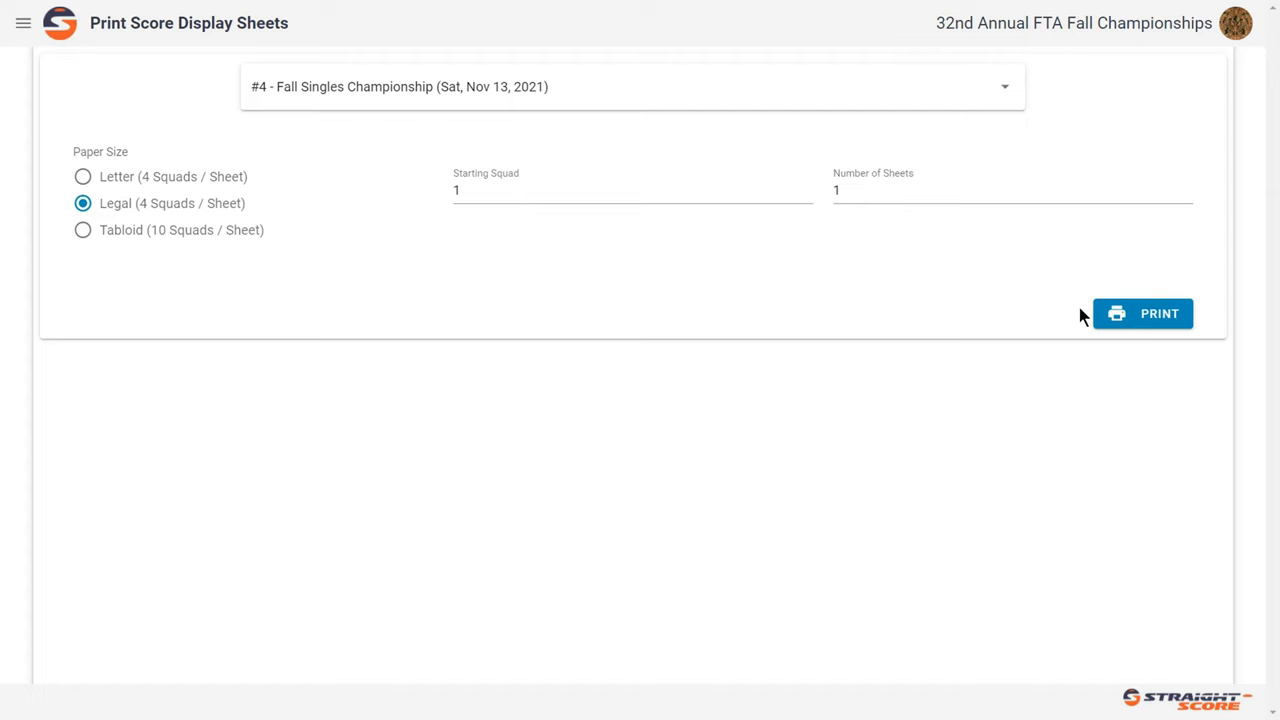
left_click(1143, 313)
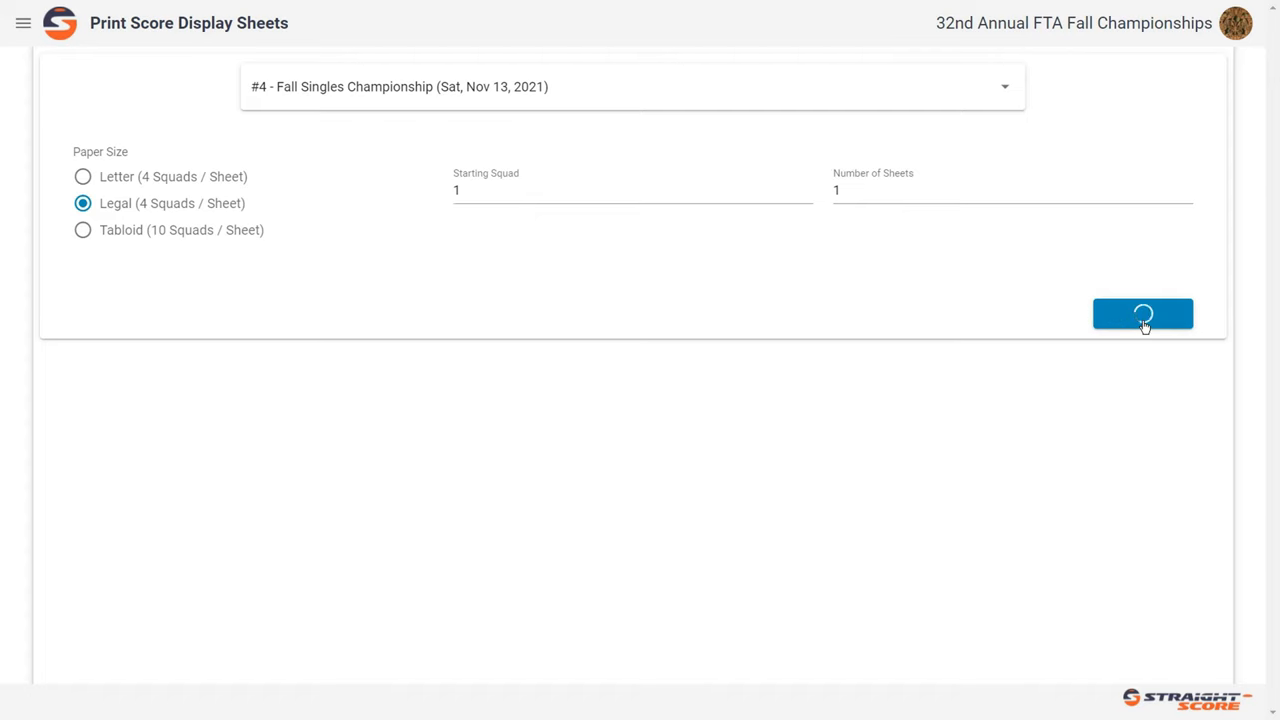
left_click(1143, 313)
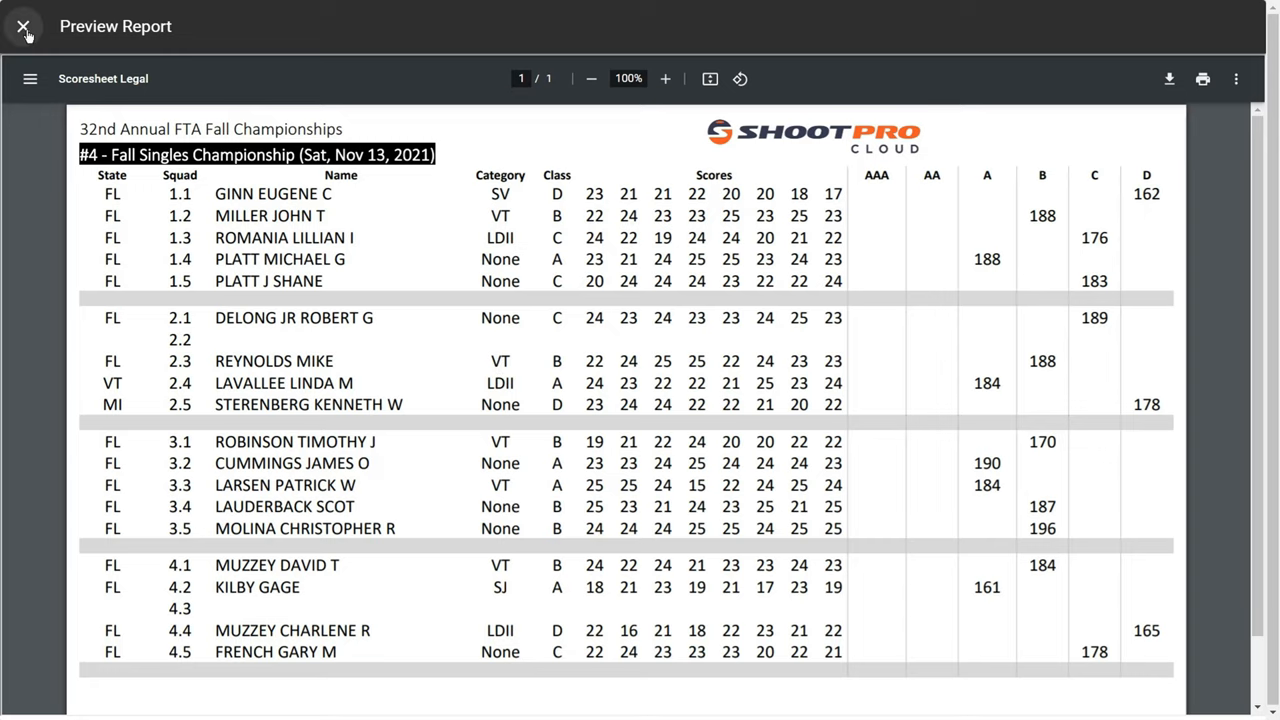
left_click(23, 26)
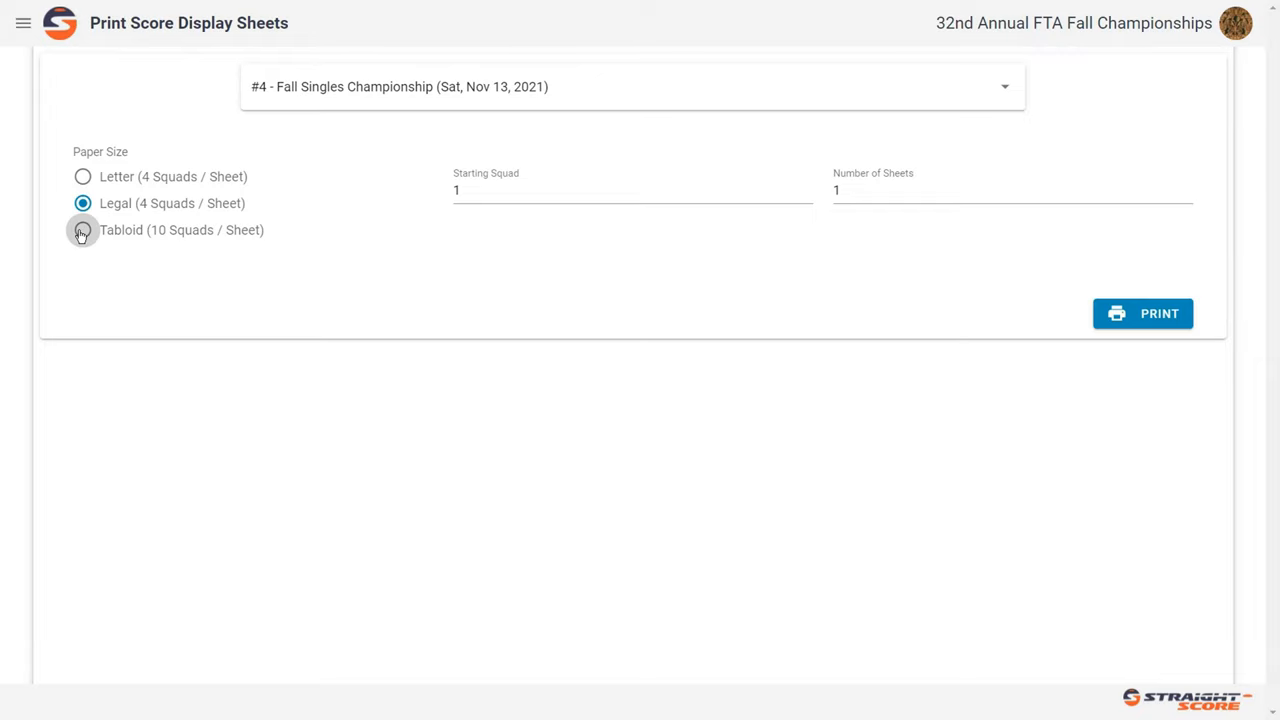
- Print a Tabloid preview for squads 1–10, scroll through it, then close it
left_click(82, 230)
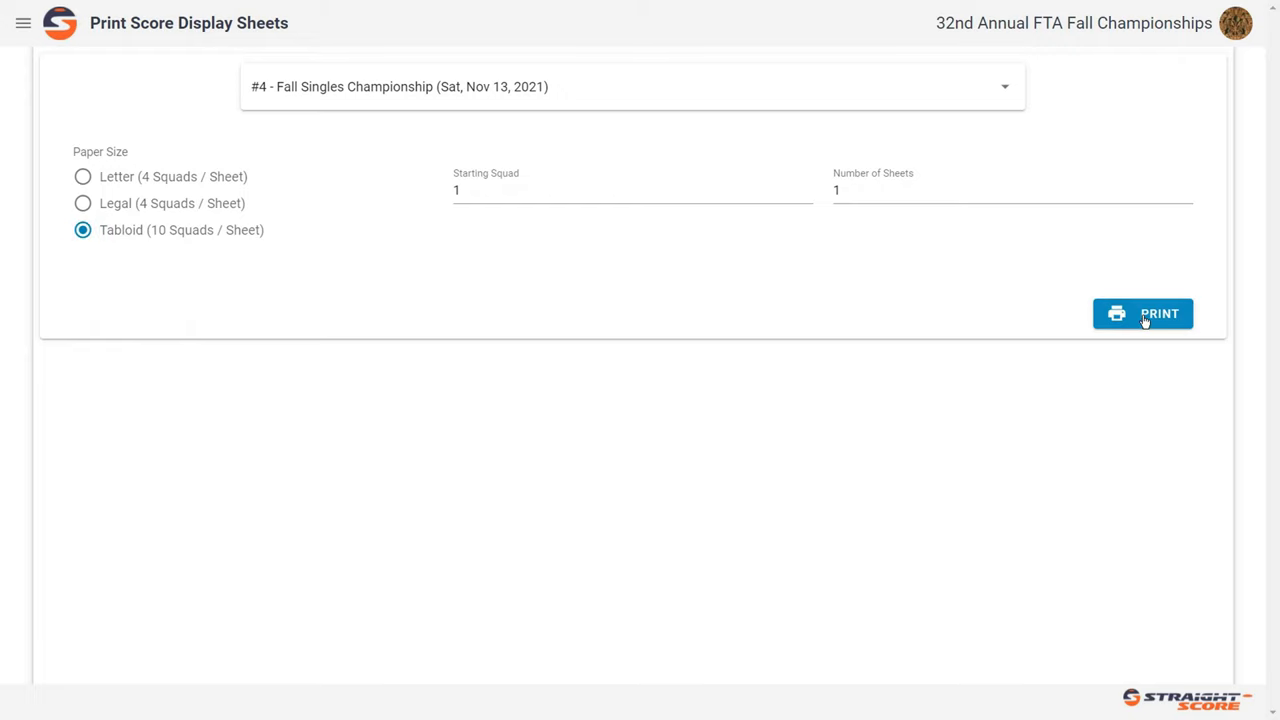
left_click(1142, 313)
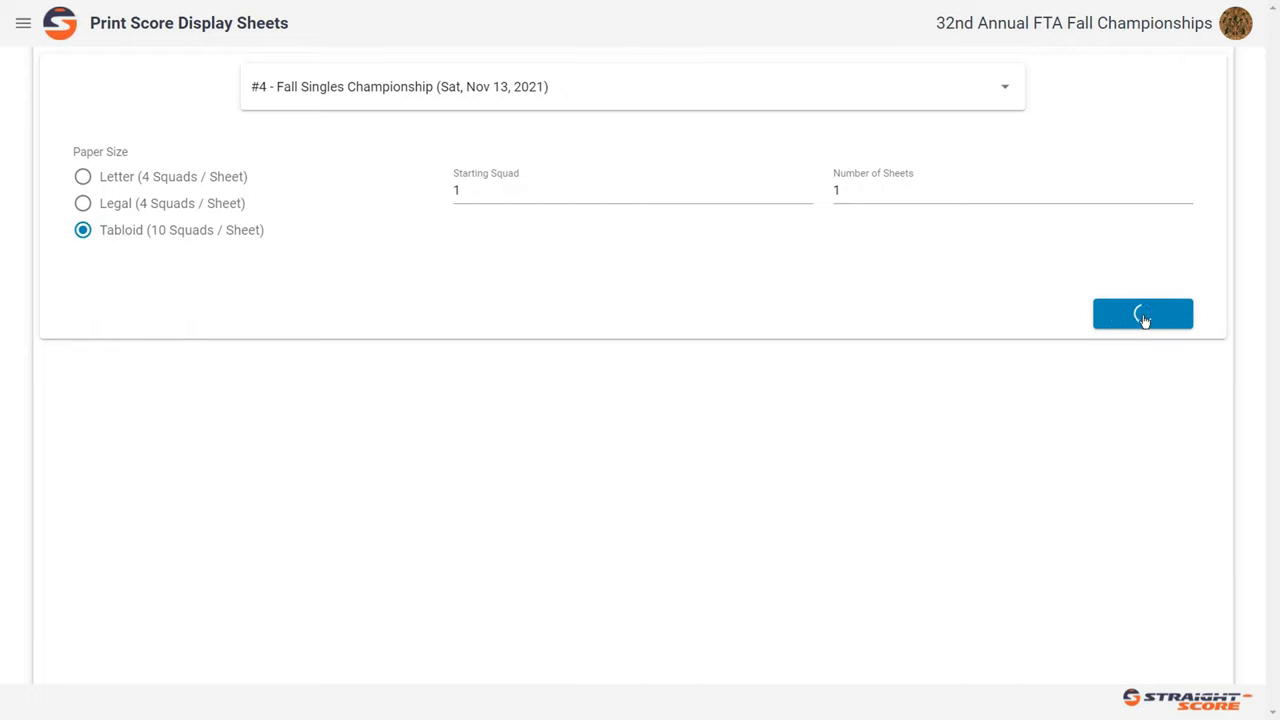
left_click(1142, 313)
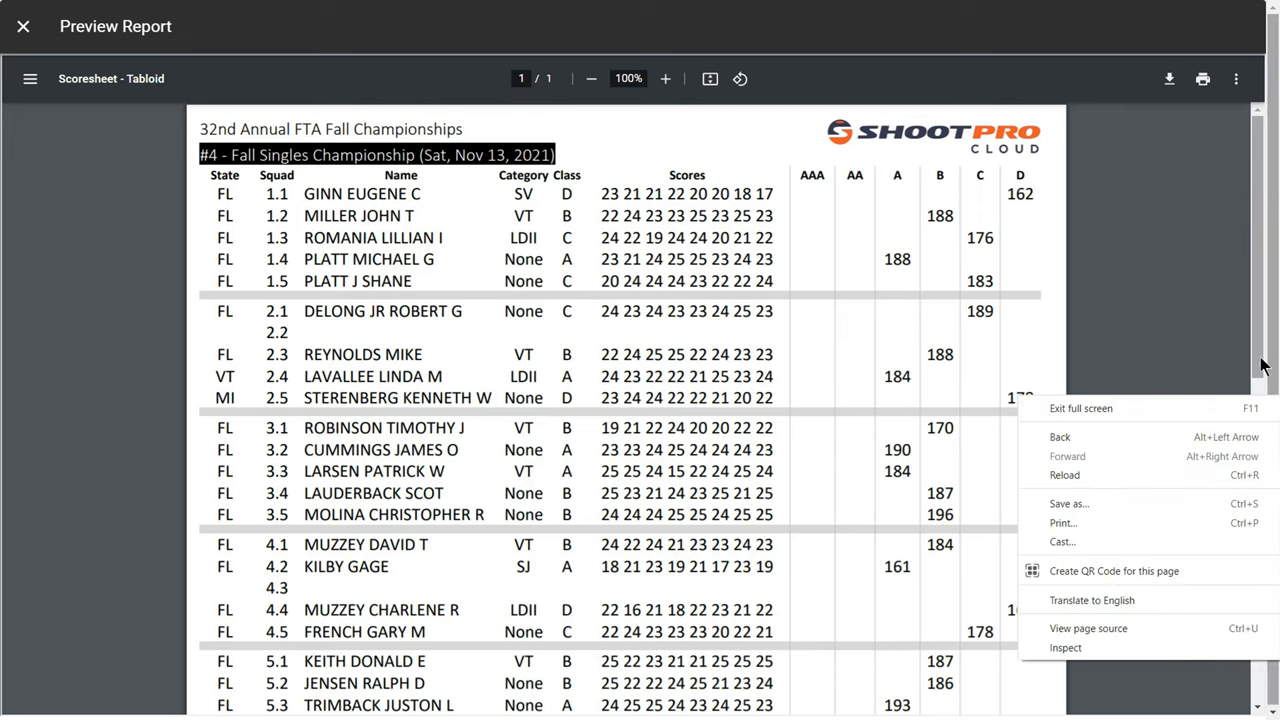
scroll("down", 3)
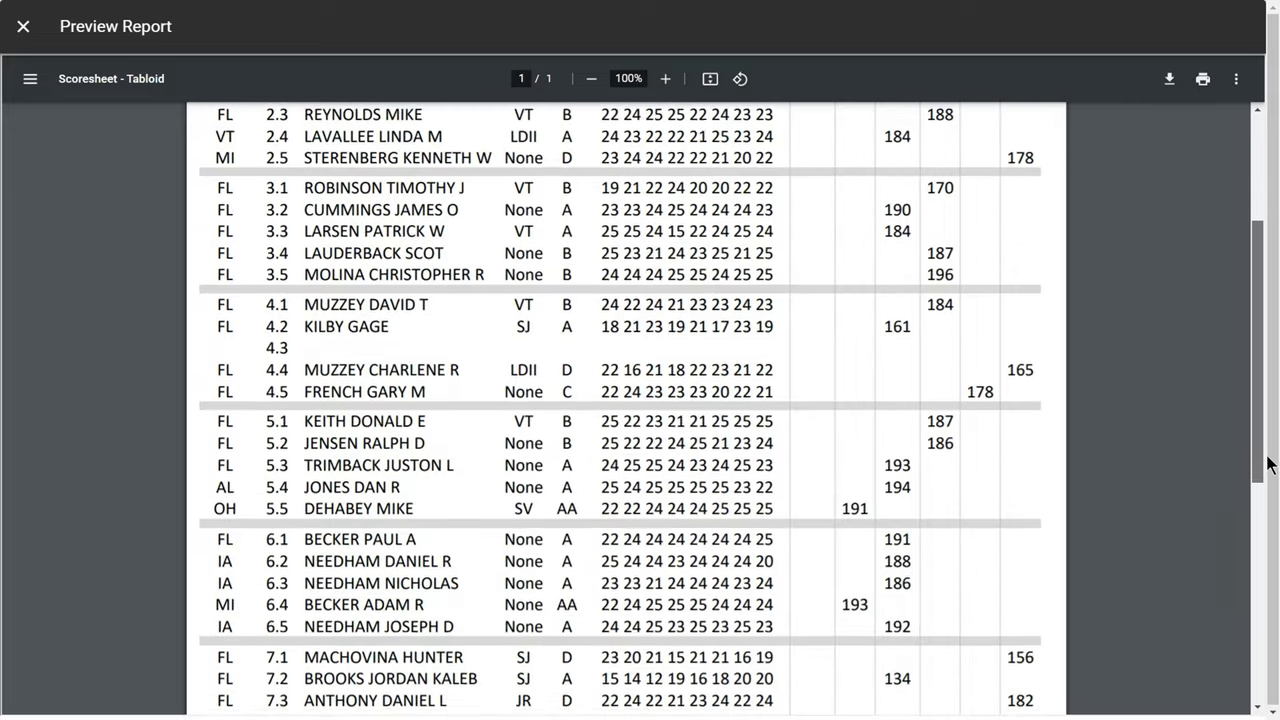
scroll("down", 3)
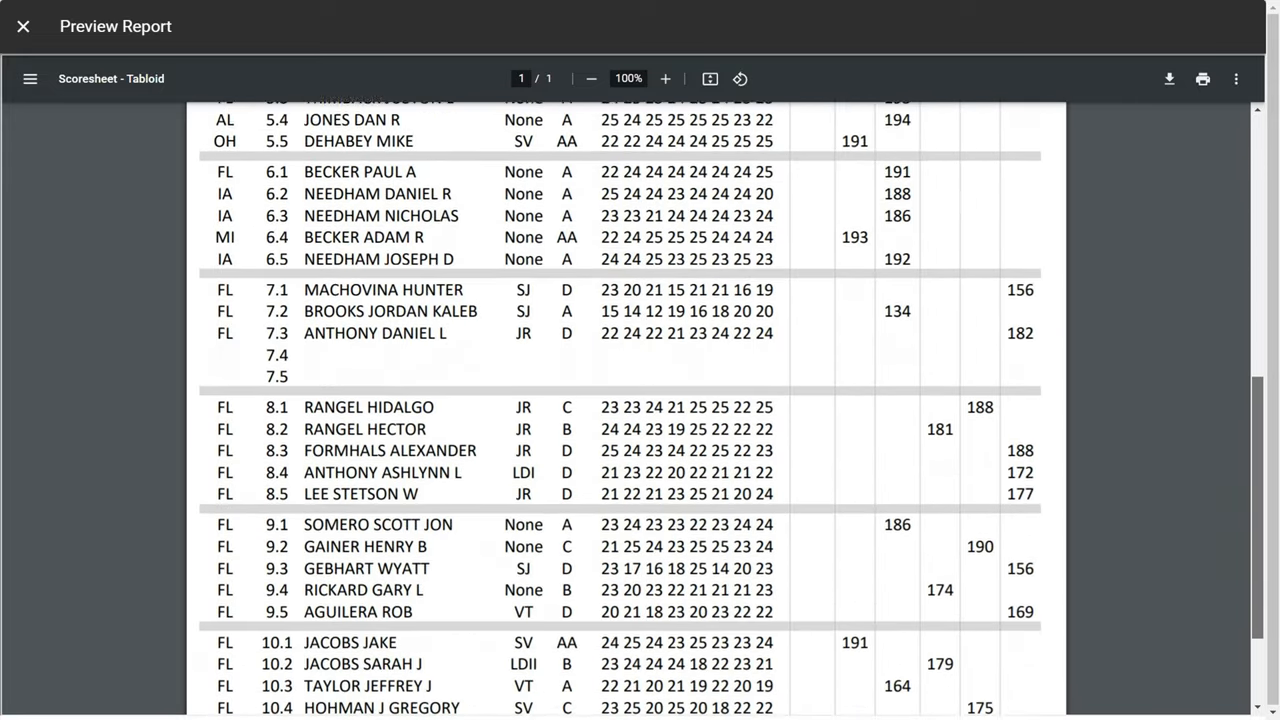
scroll("down", 3)
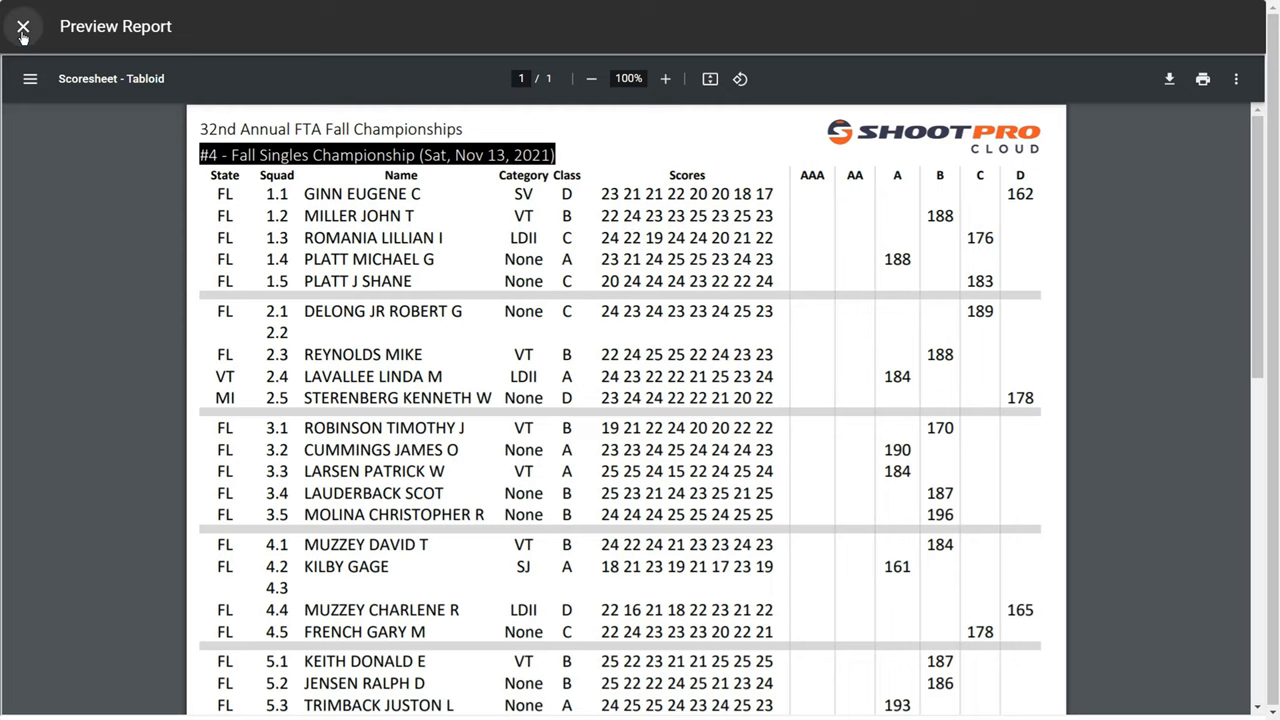
left_click(22, 26)
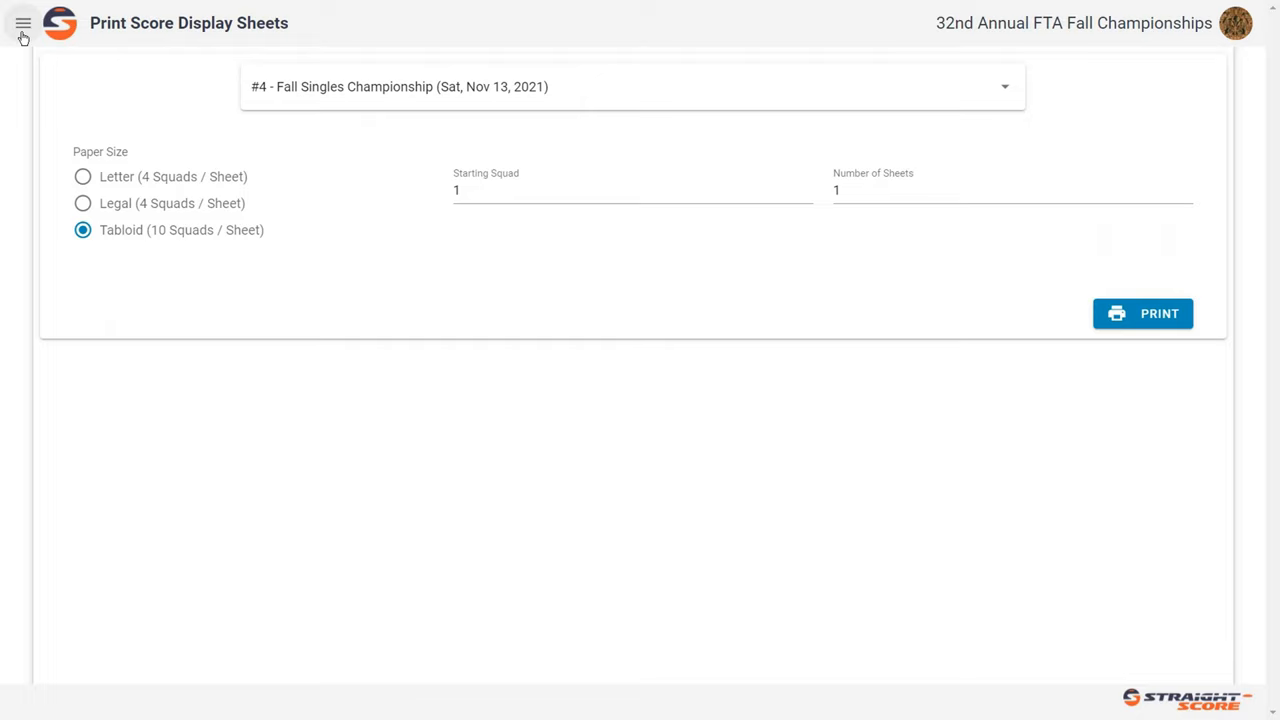
mouse_move(28, 45)
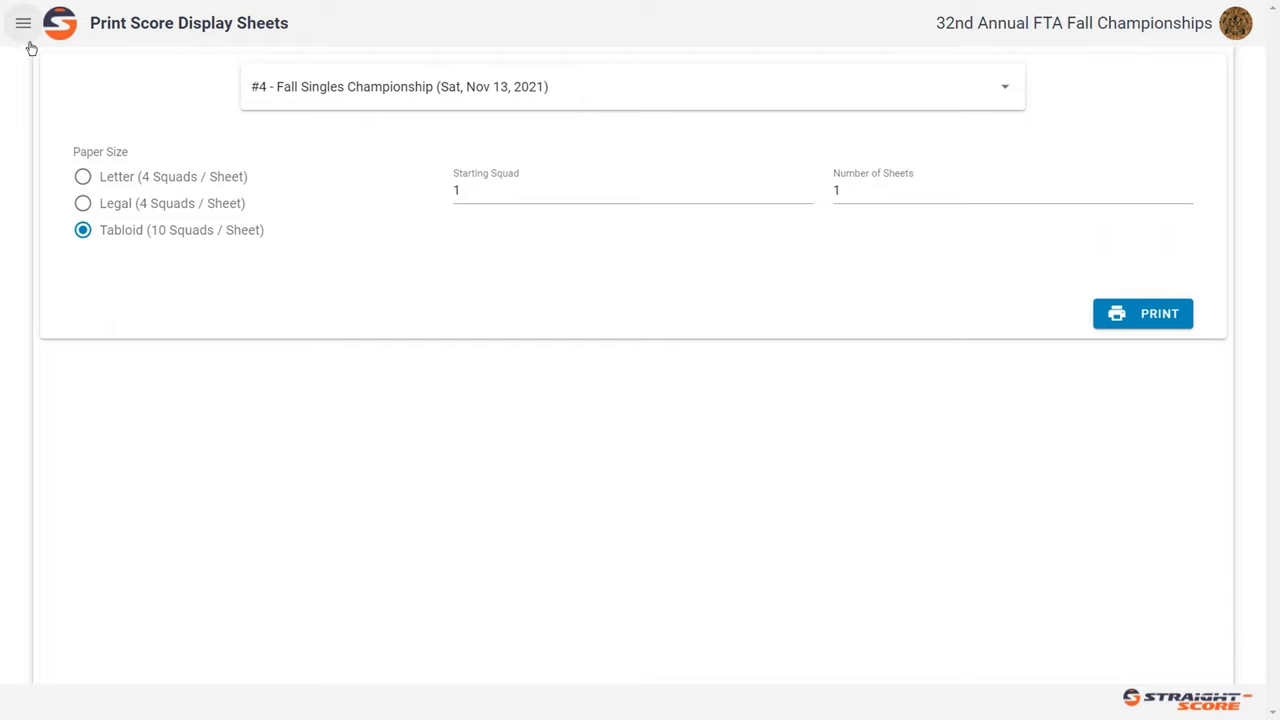
- Print a Letter-size score sheet report with Number of Sheets set to 2
left_click(83, 177)
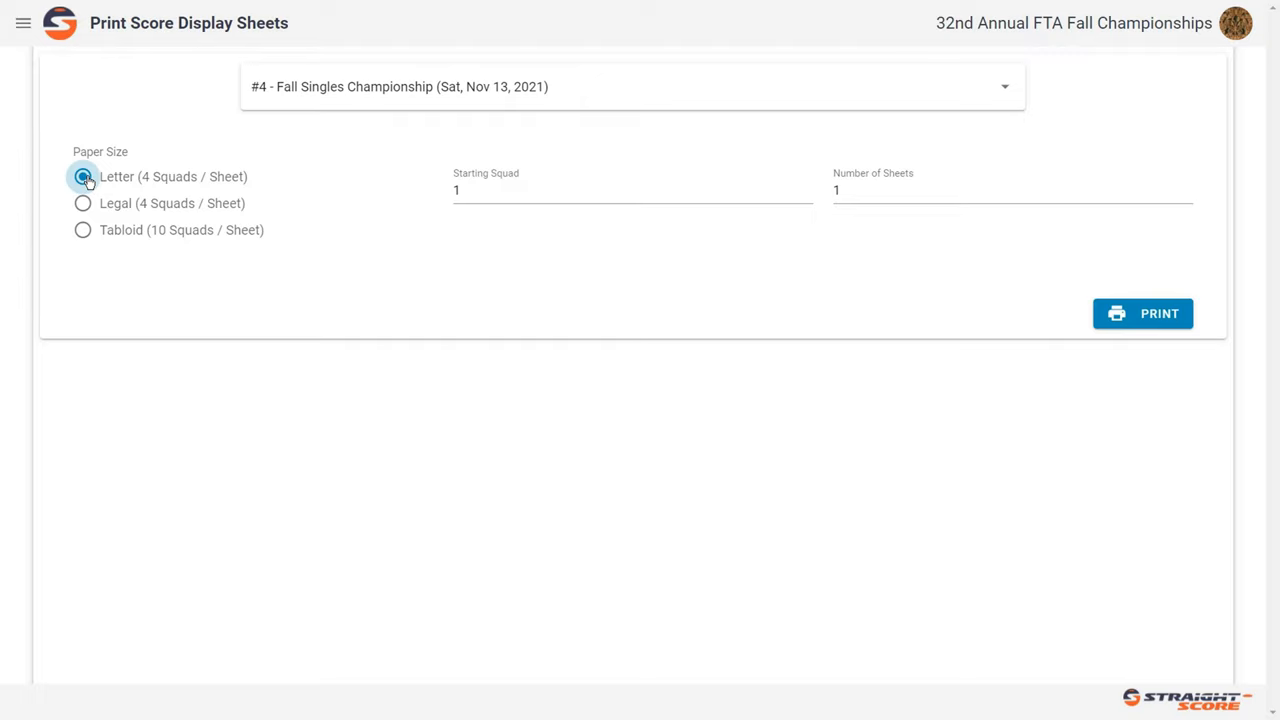
left_click(83, 176)
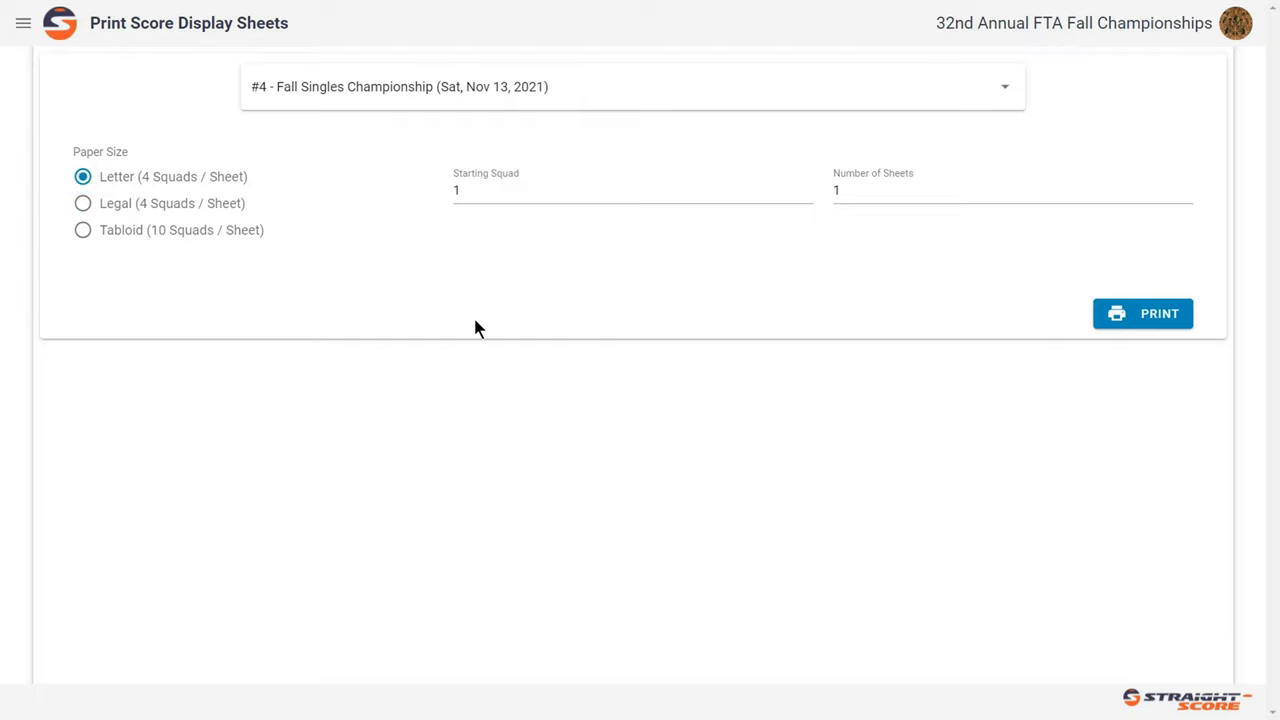
left_click(632, 190)
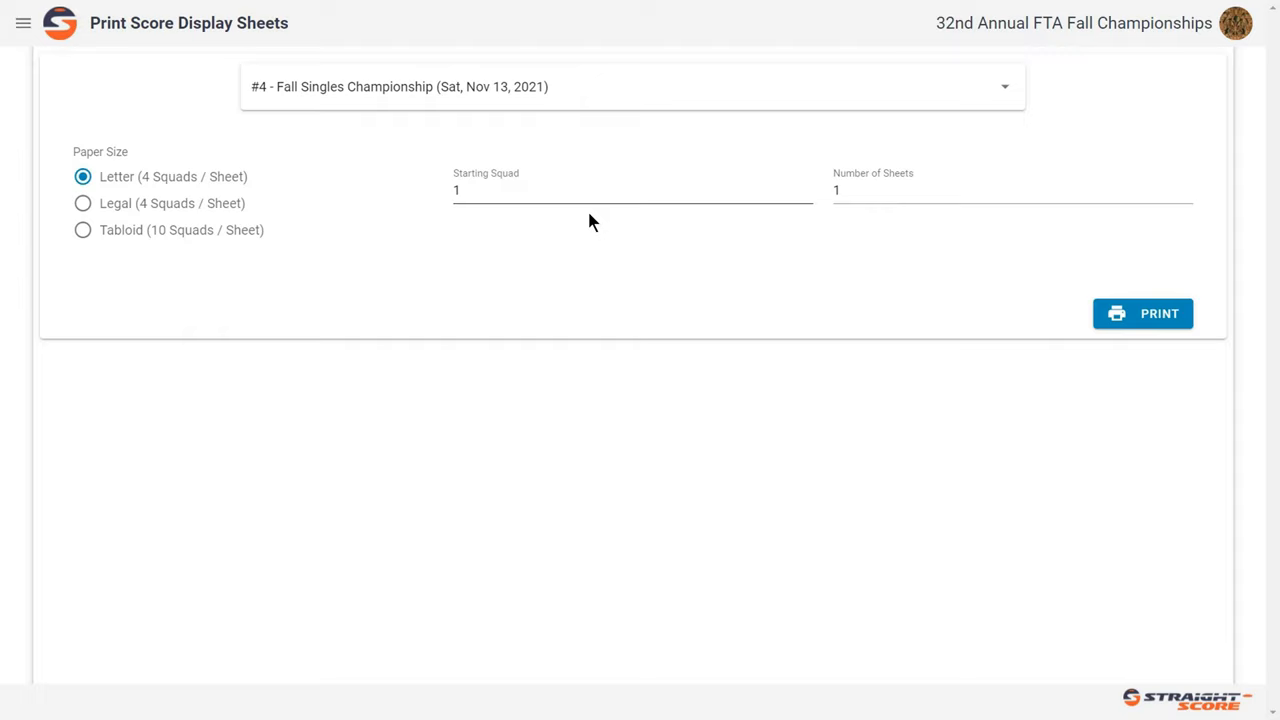
left_click(1000, 191)
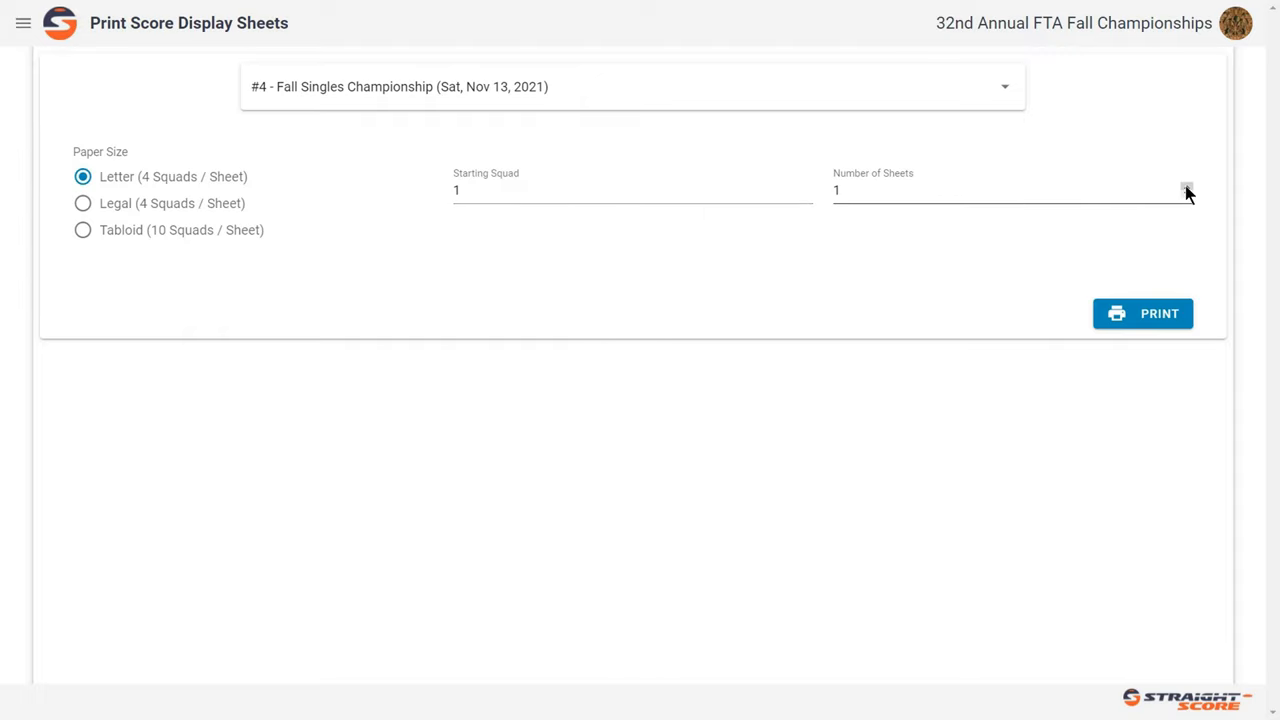
left_click(1187, 188)
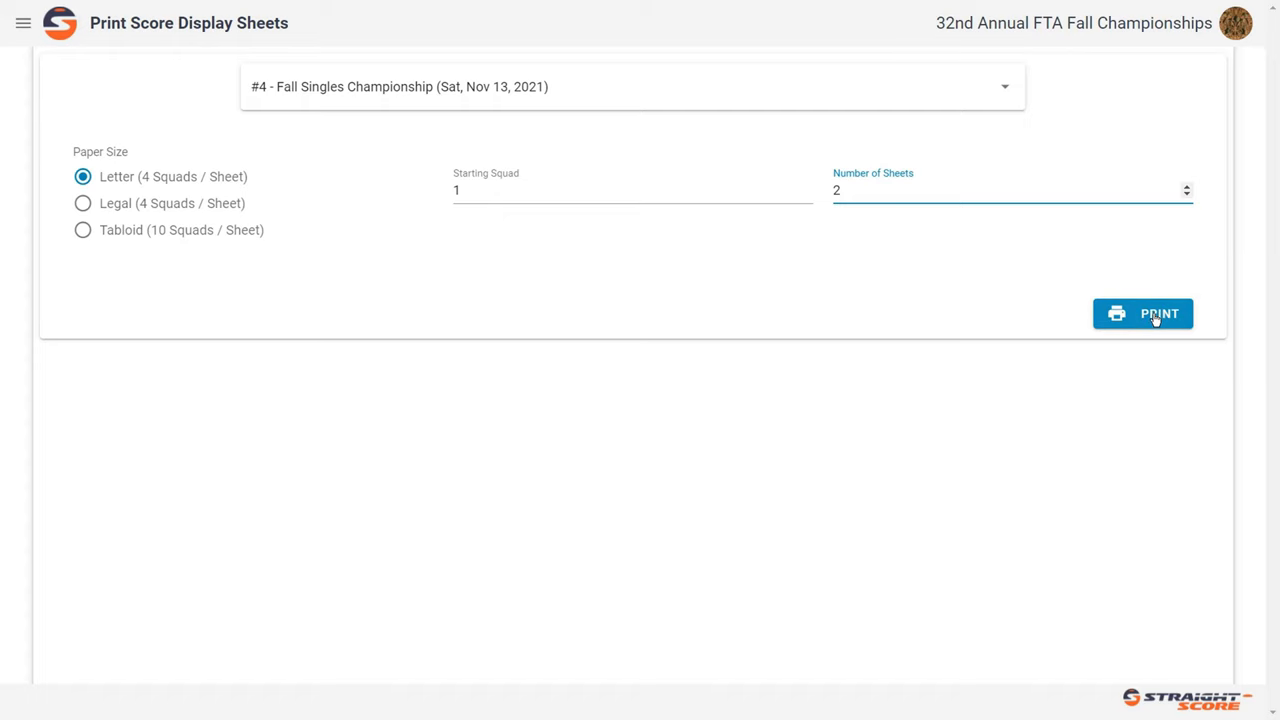
left_click(1143, 313)
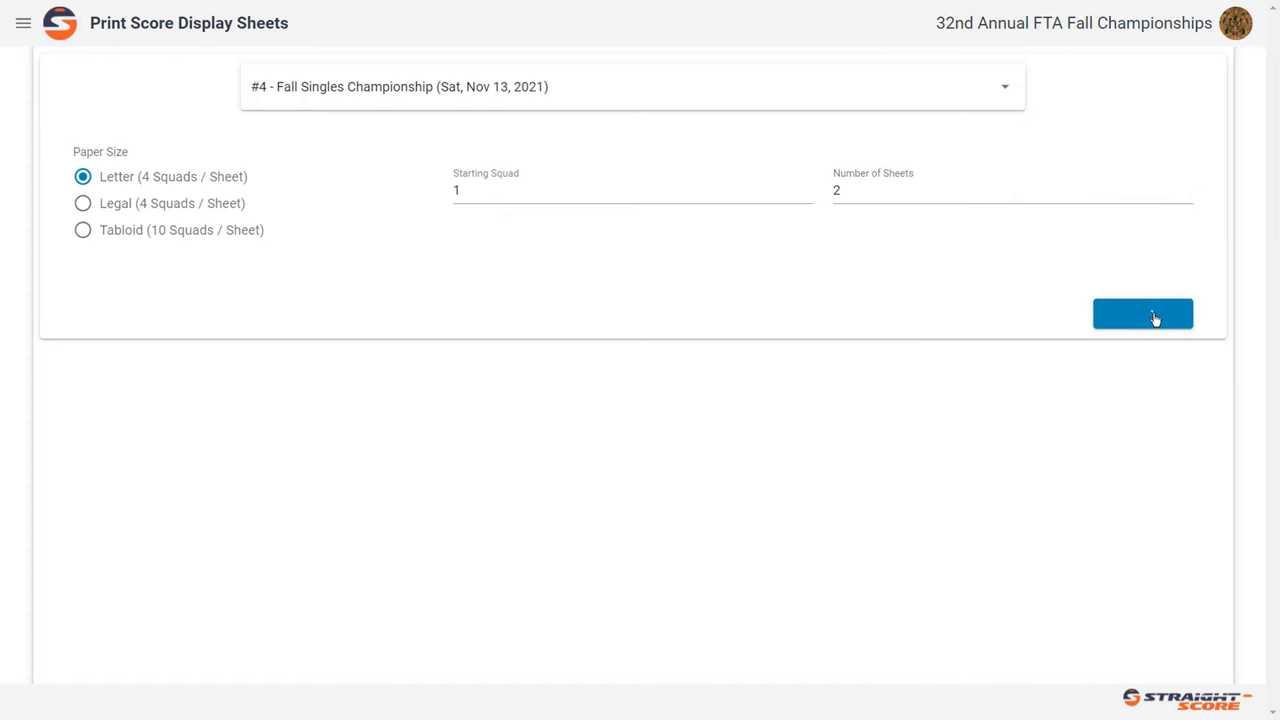
left_click(1143, 313)
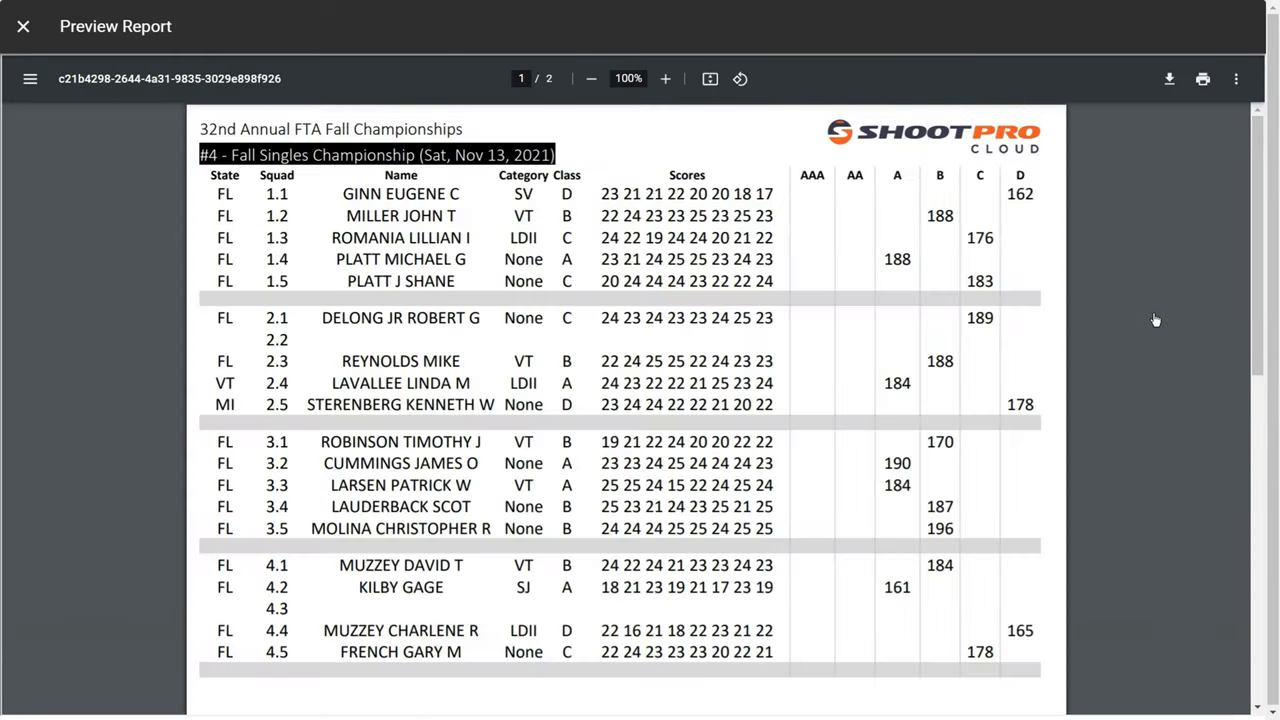
scroll("down", 3)
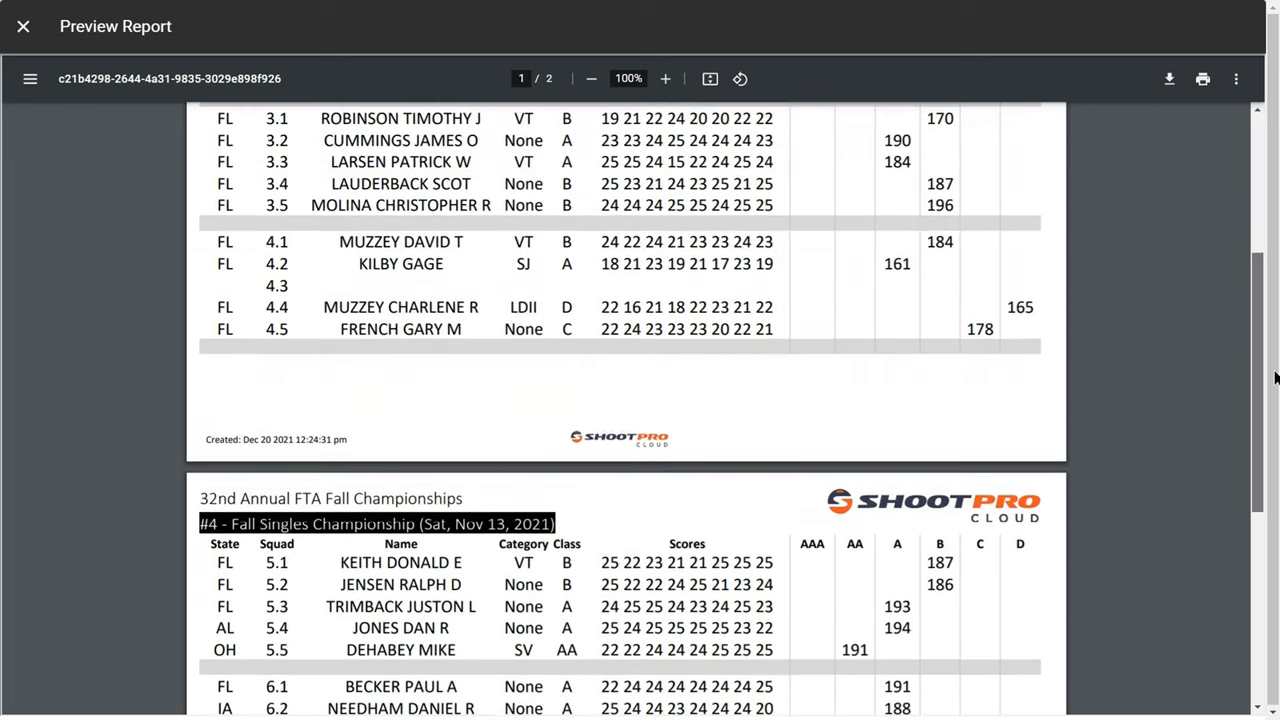
scroll("up", 3)
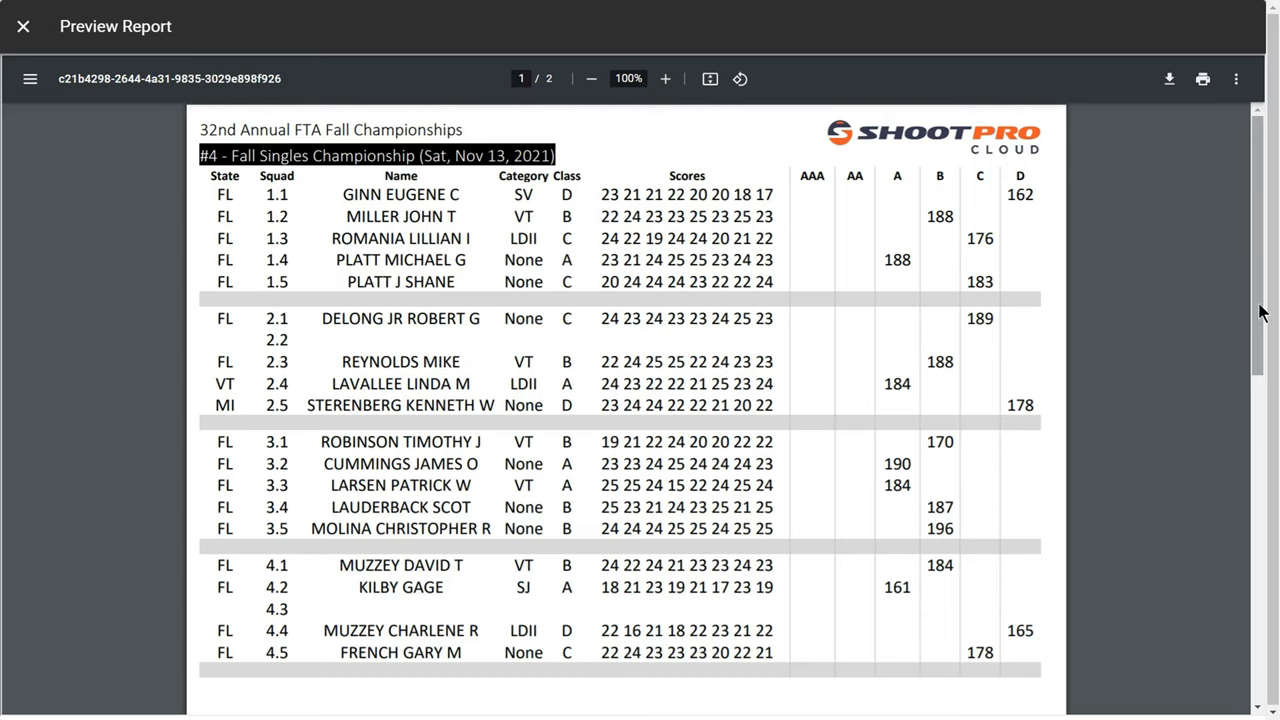
scroll("down", 3)
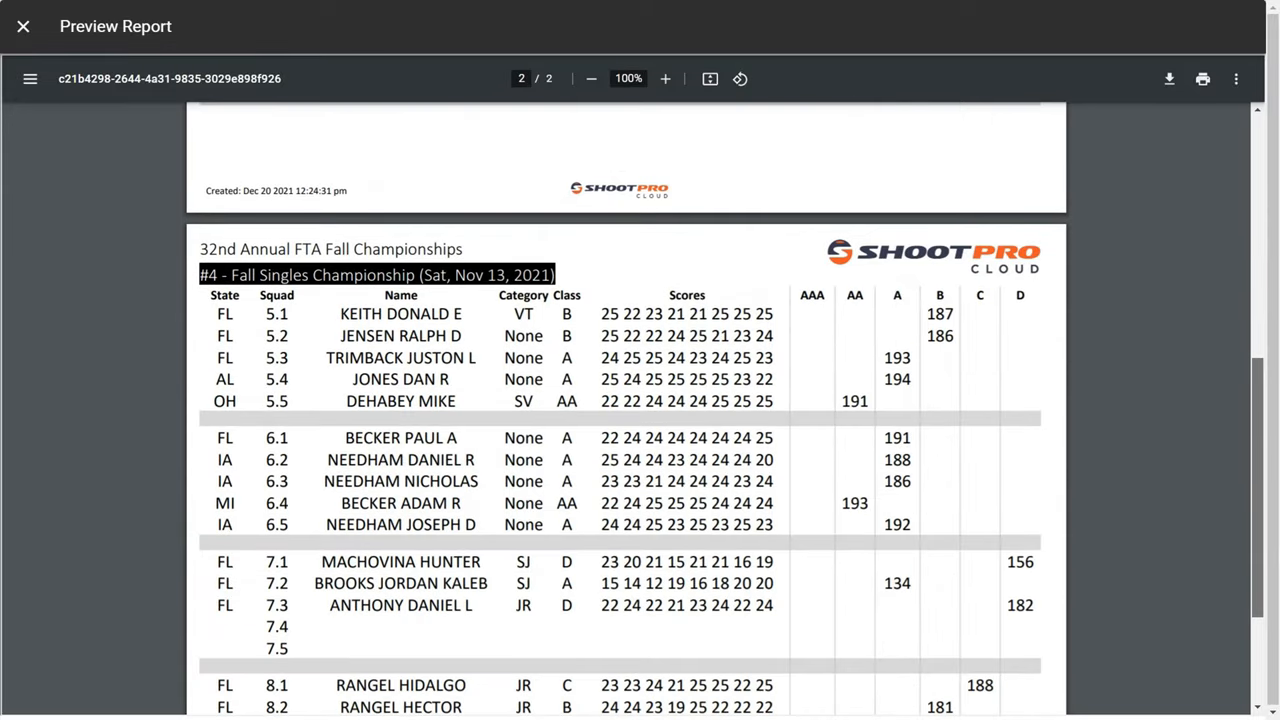
scroll("down", 3)
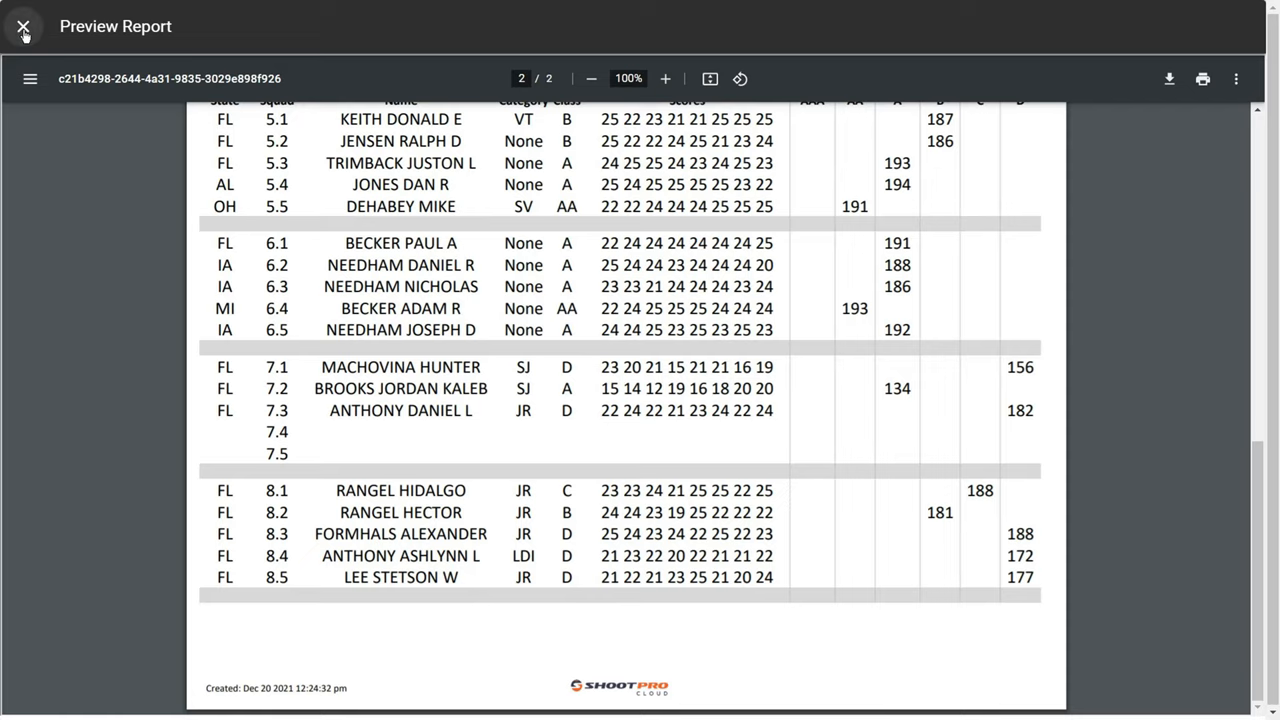
- Close the letter preview and print a Tabloid report with 4 sheets
left_click(23, 26)
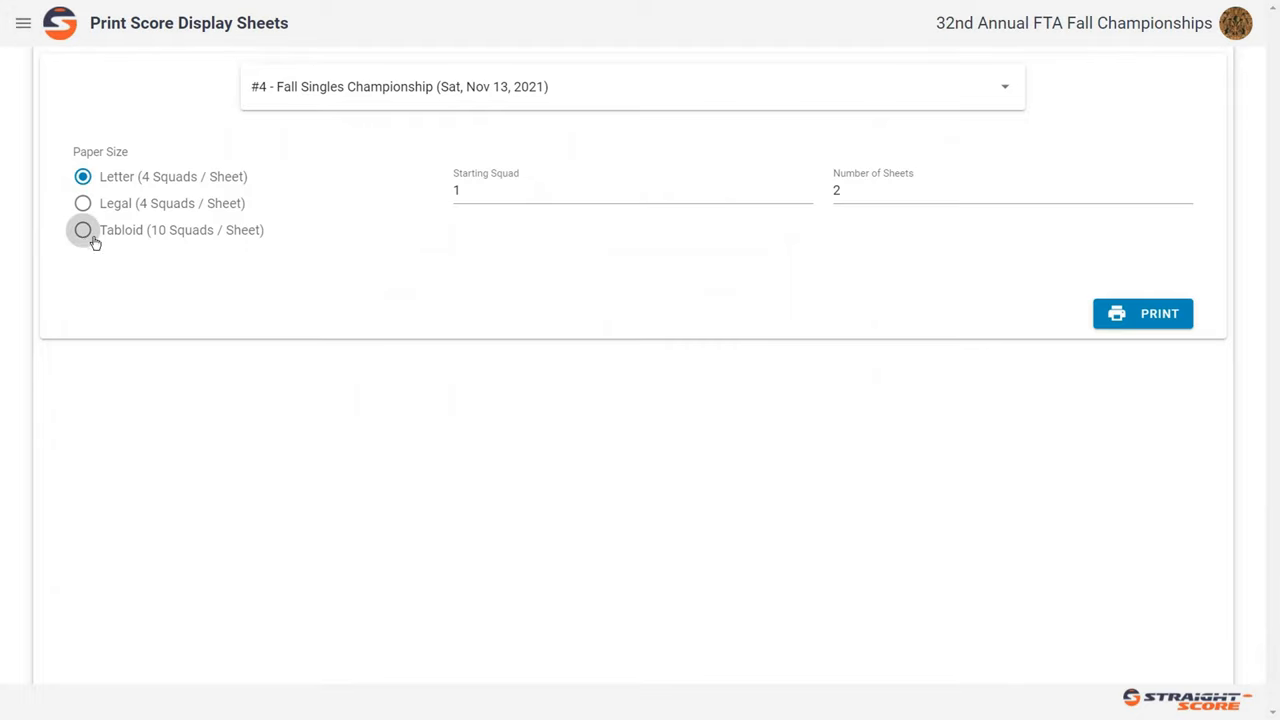
left_click(83, 230)
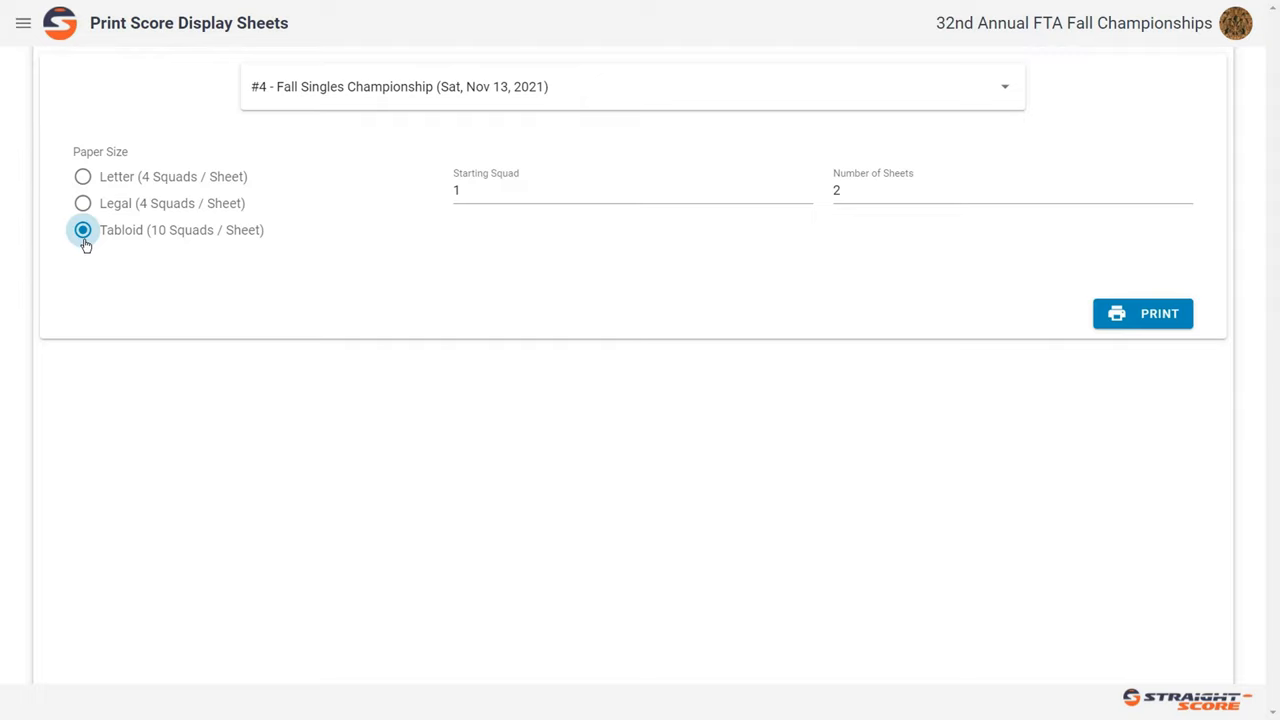
left_click(632, 190)
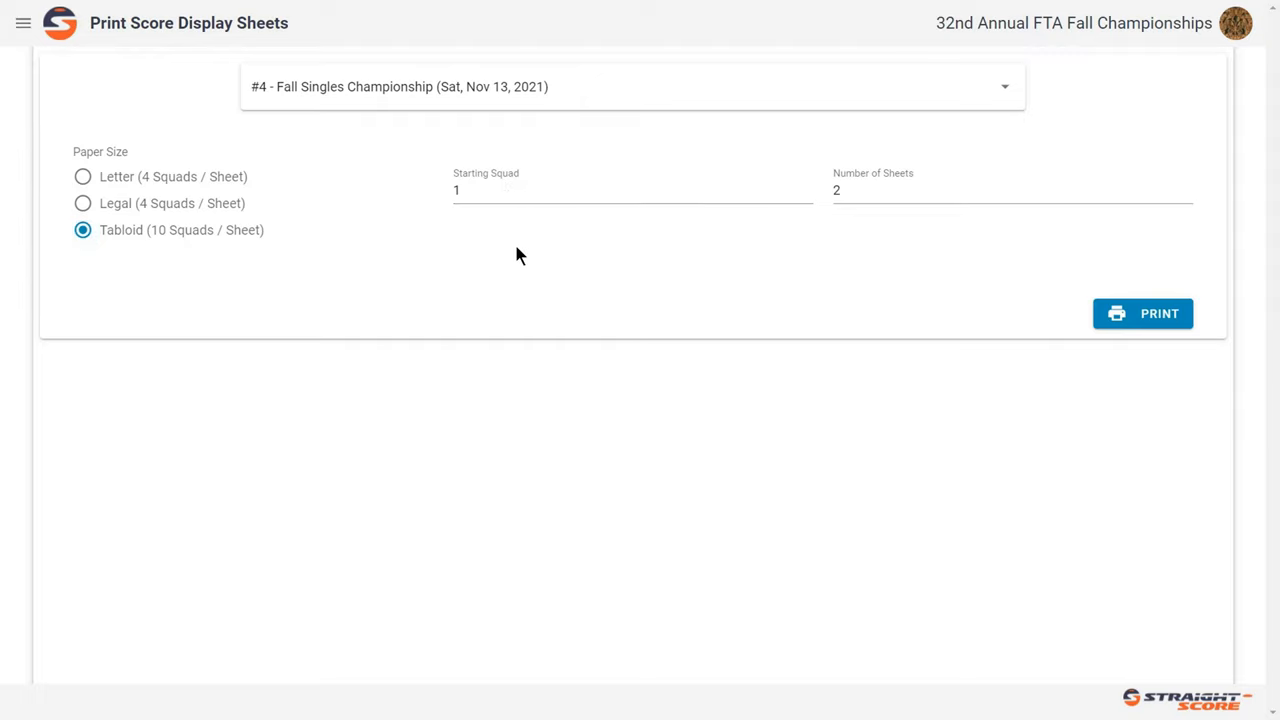
left_click(1010, 190)
type("4")
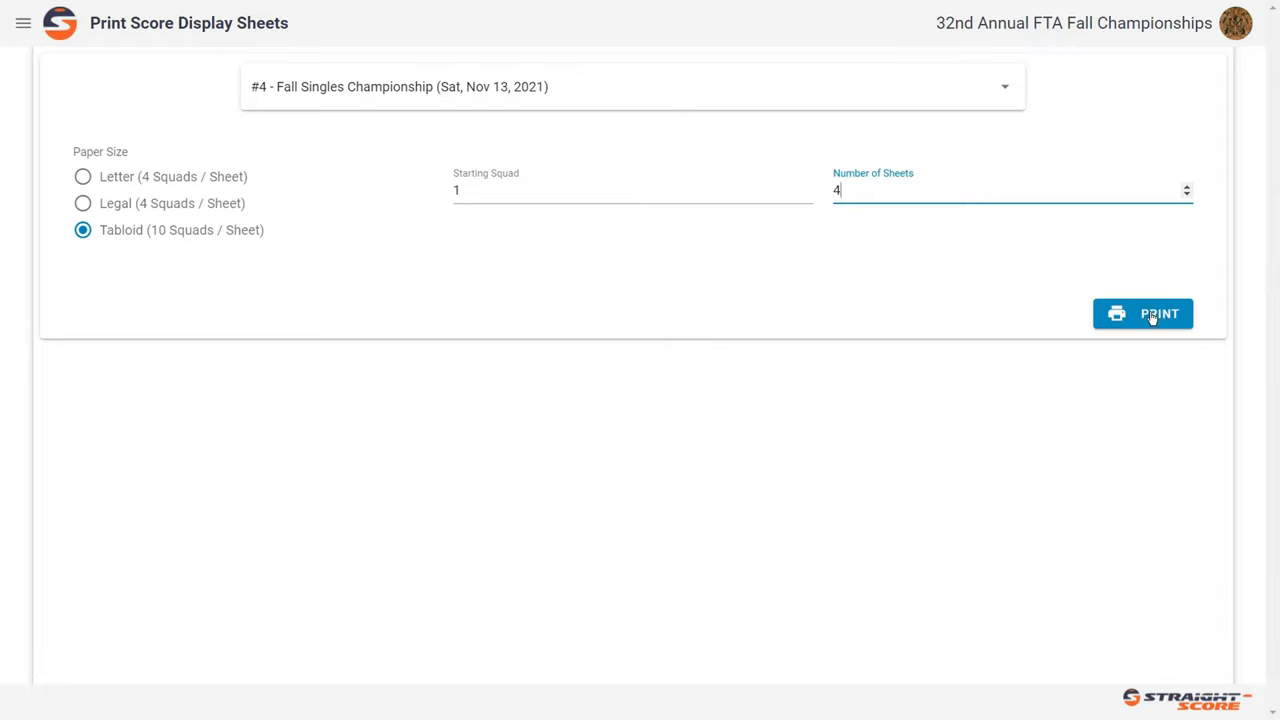
left_click(1142, 314)
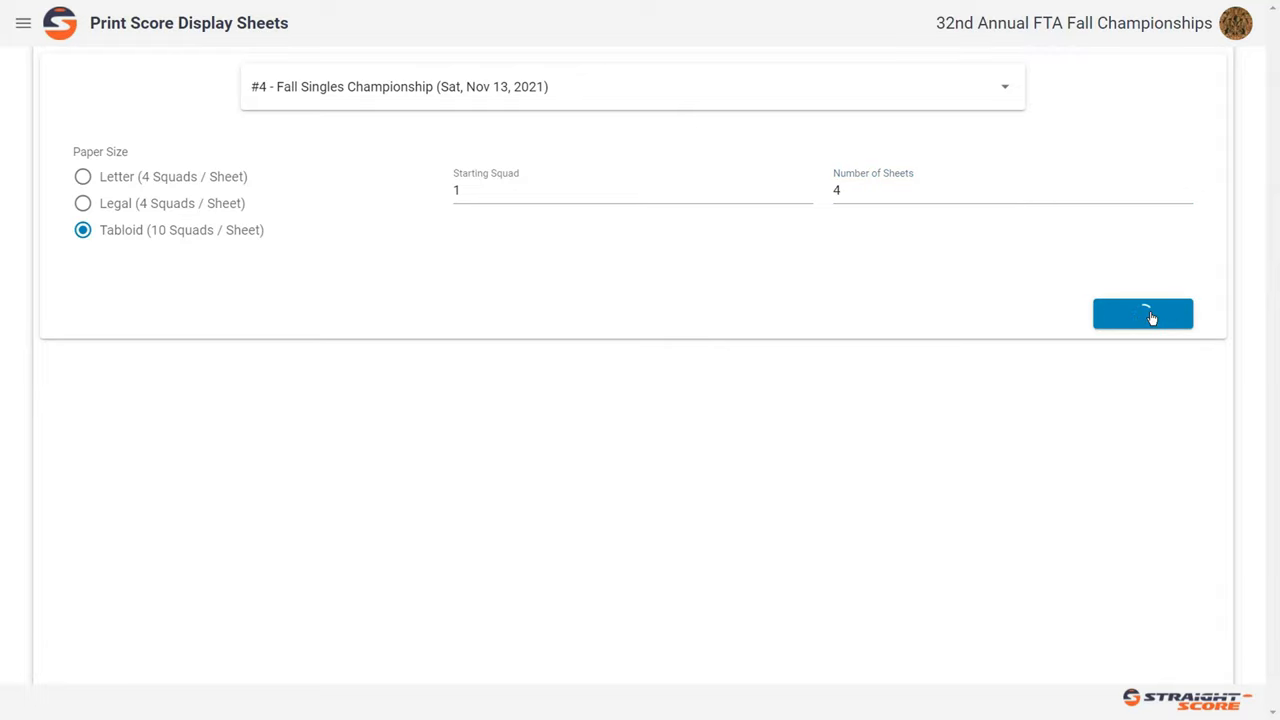
left_click(1142, 313)
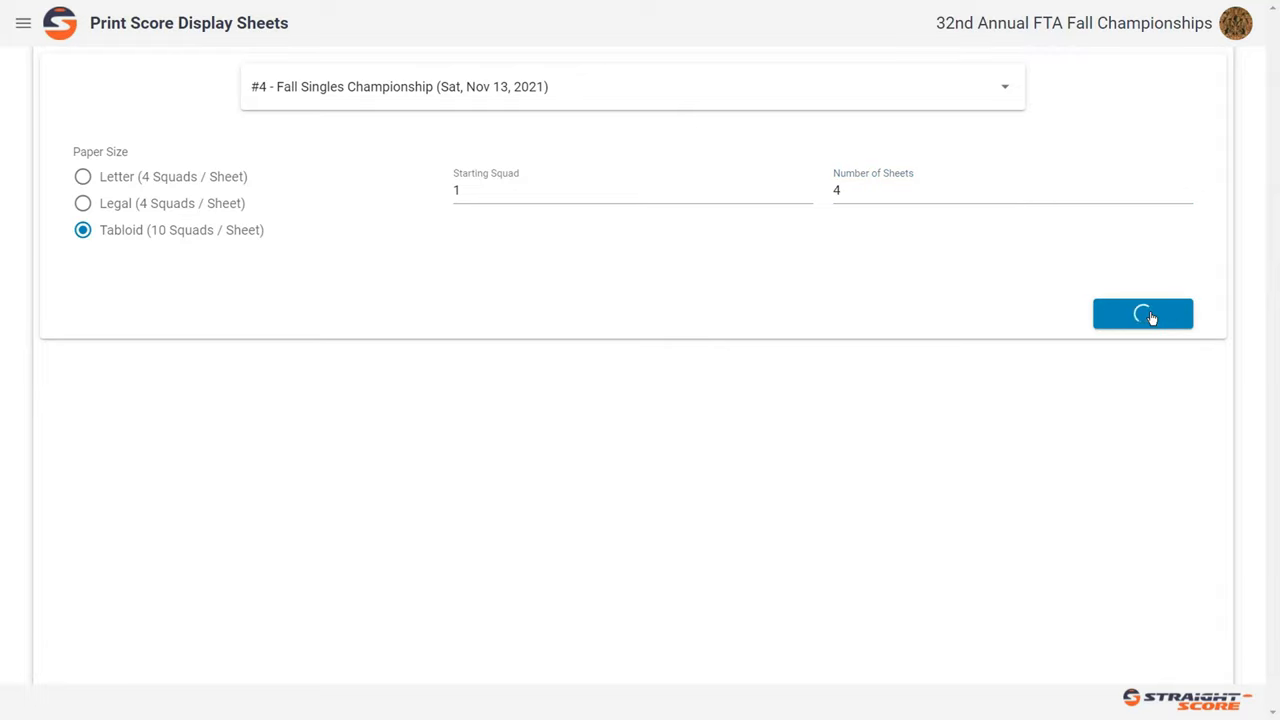
- Scroll through all four tabloid pages to the last, where squads 36–40 are empty
left_click(1143, 313)
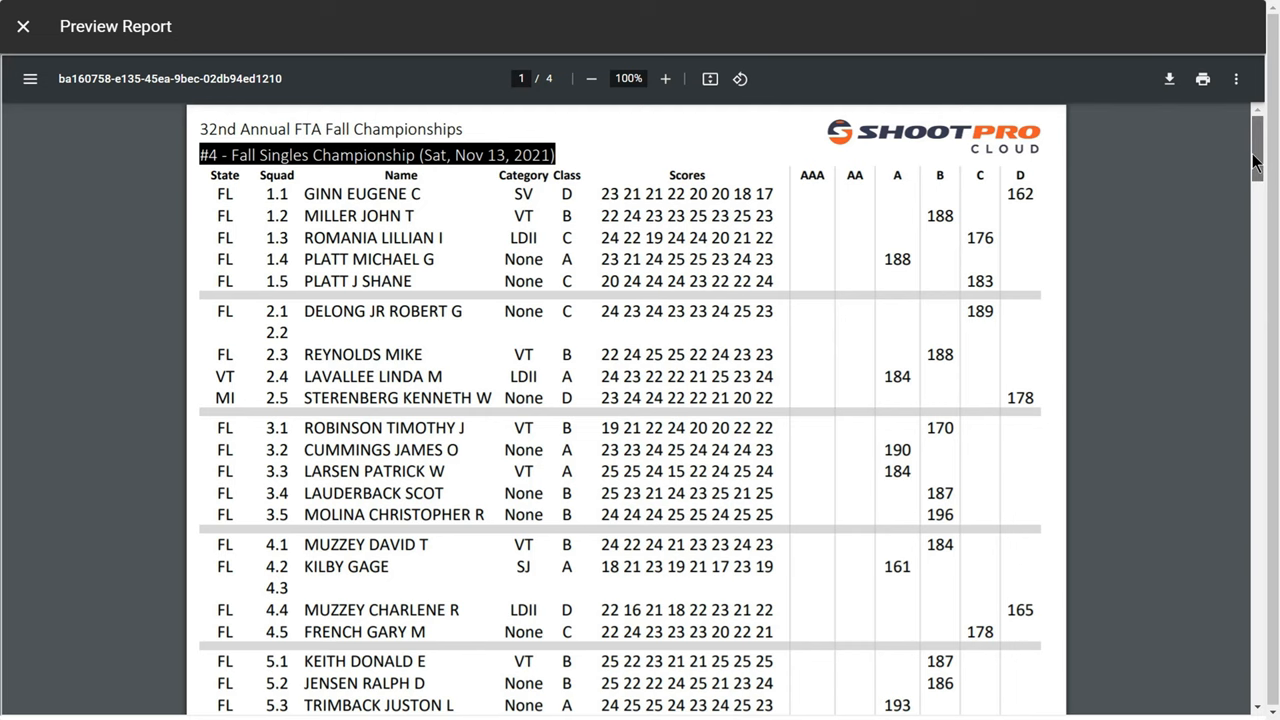
scroll("down", 3)
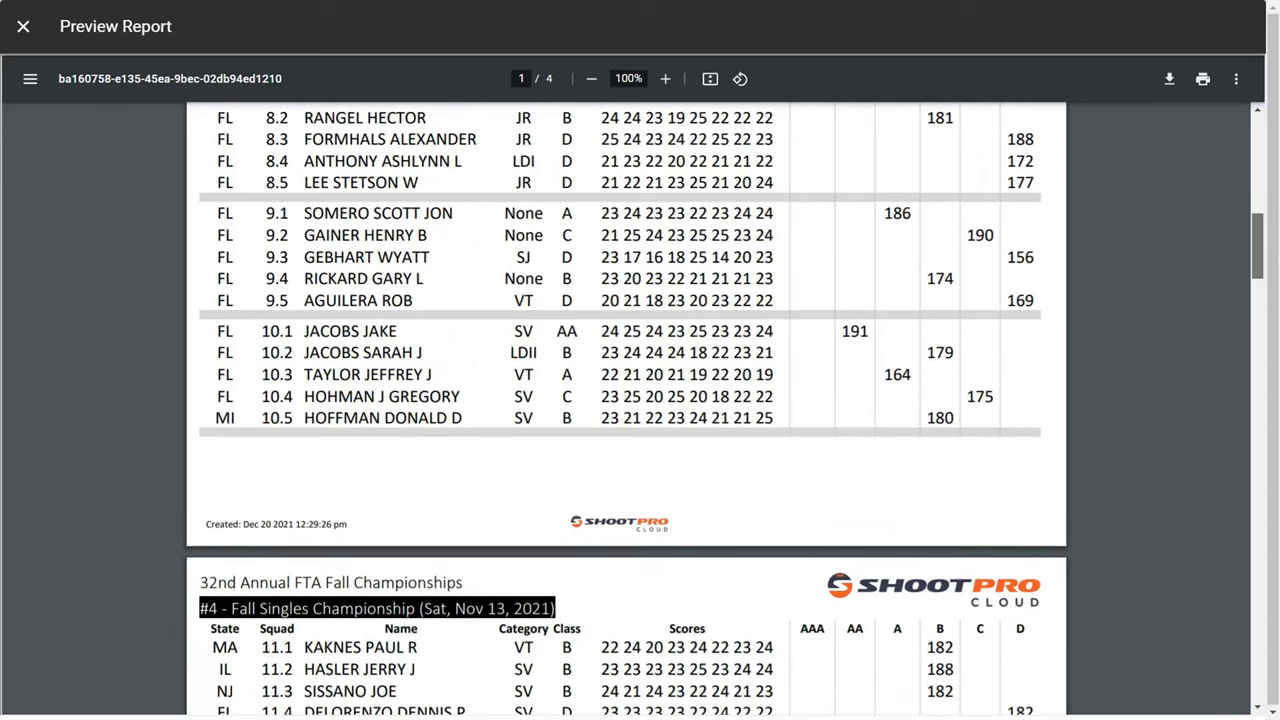
scroll("down", 3)
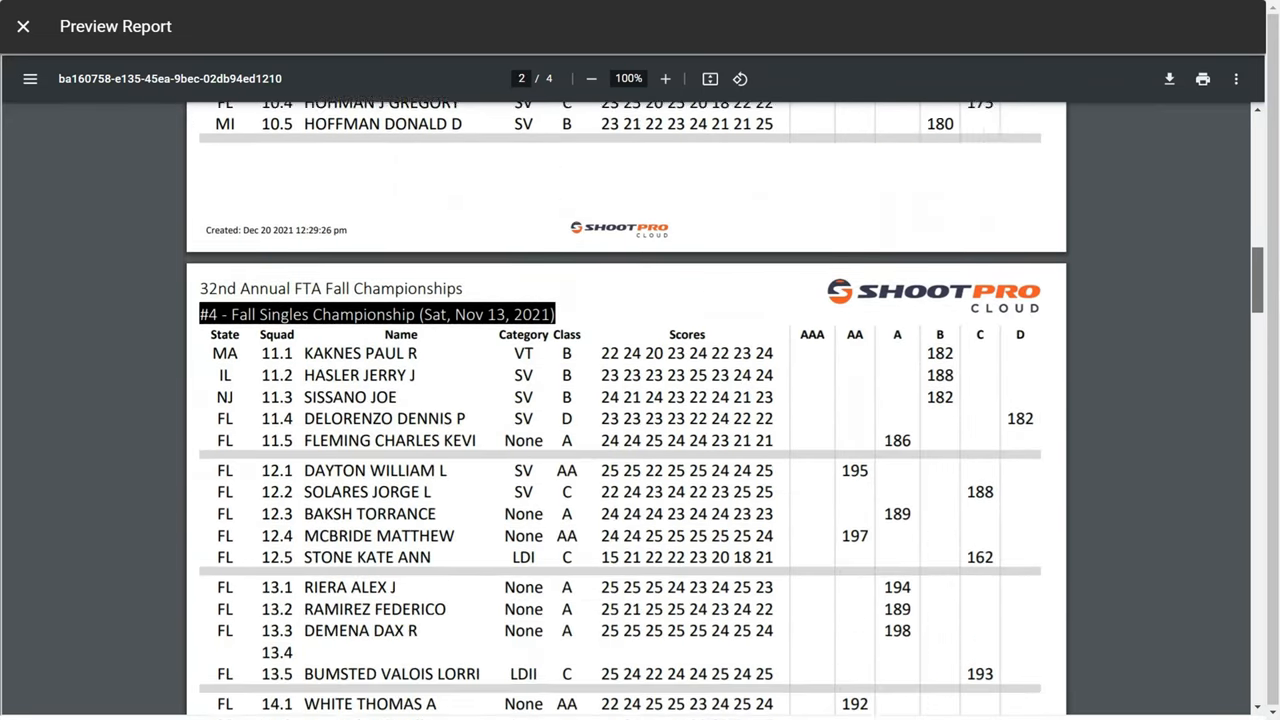
scroll("down", 3)
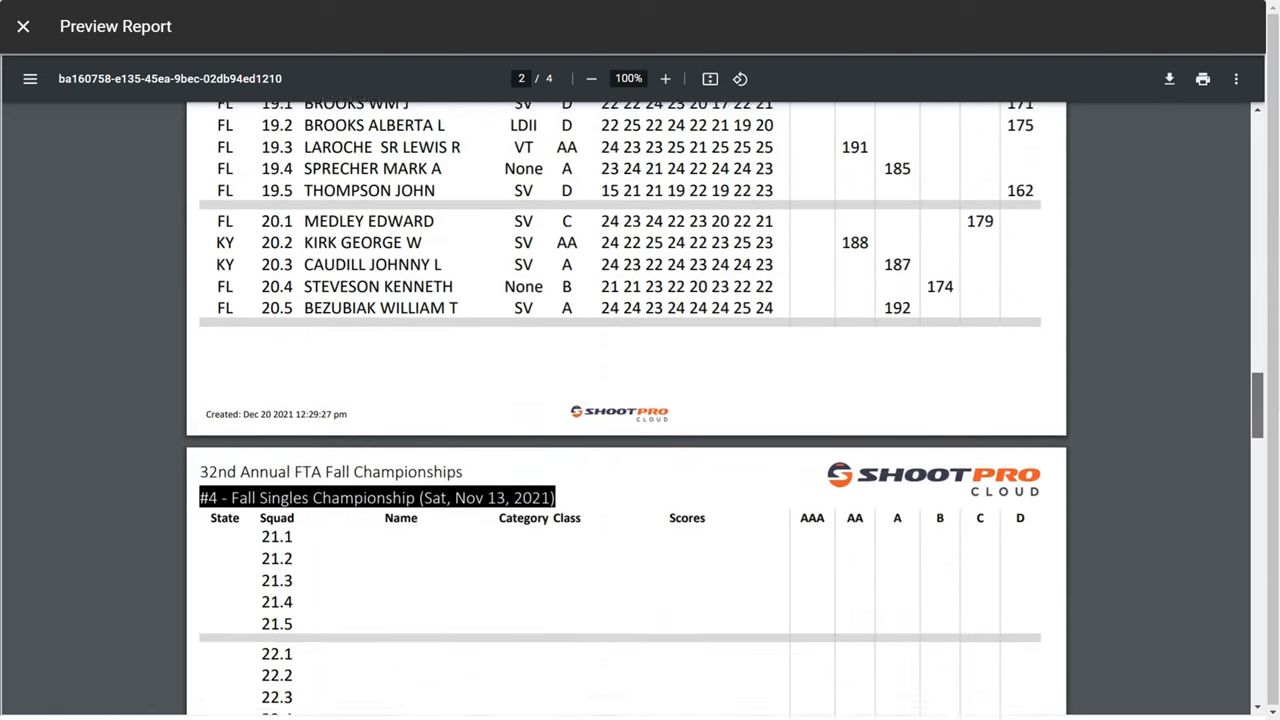
scroll("down", 3)
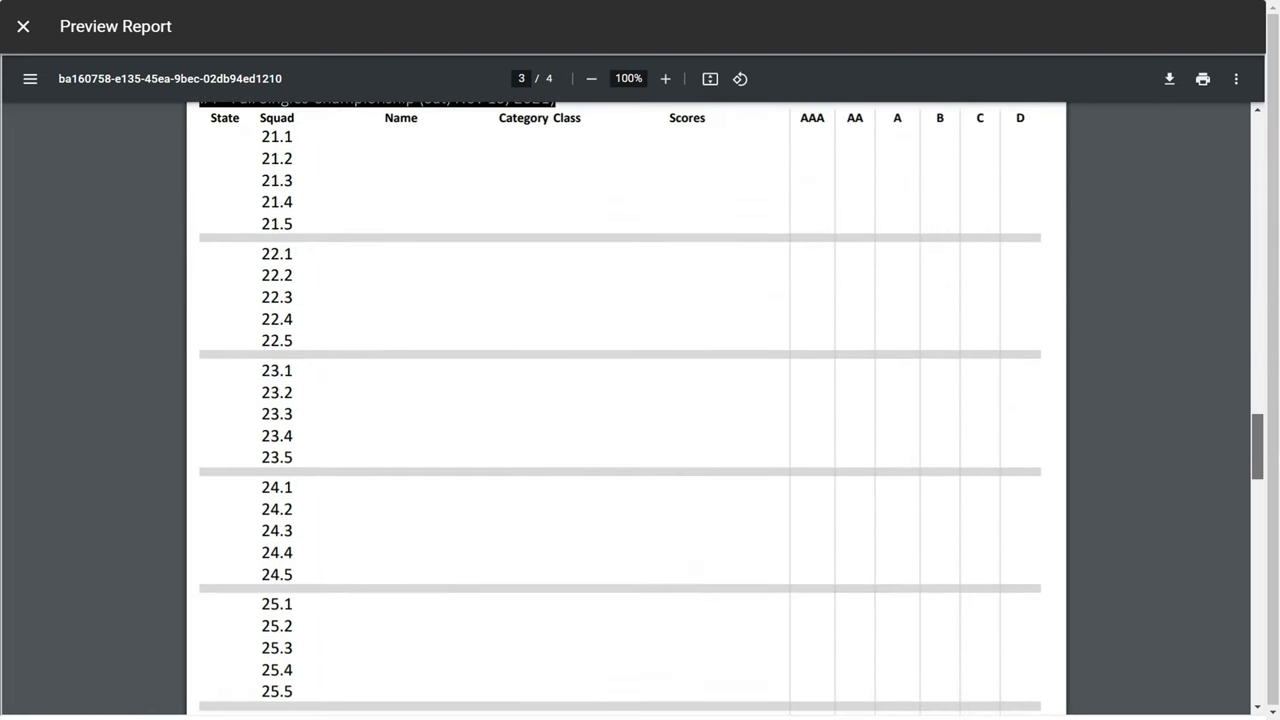
scroll("down", 3)
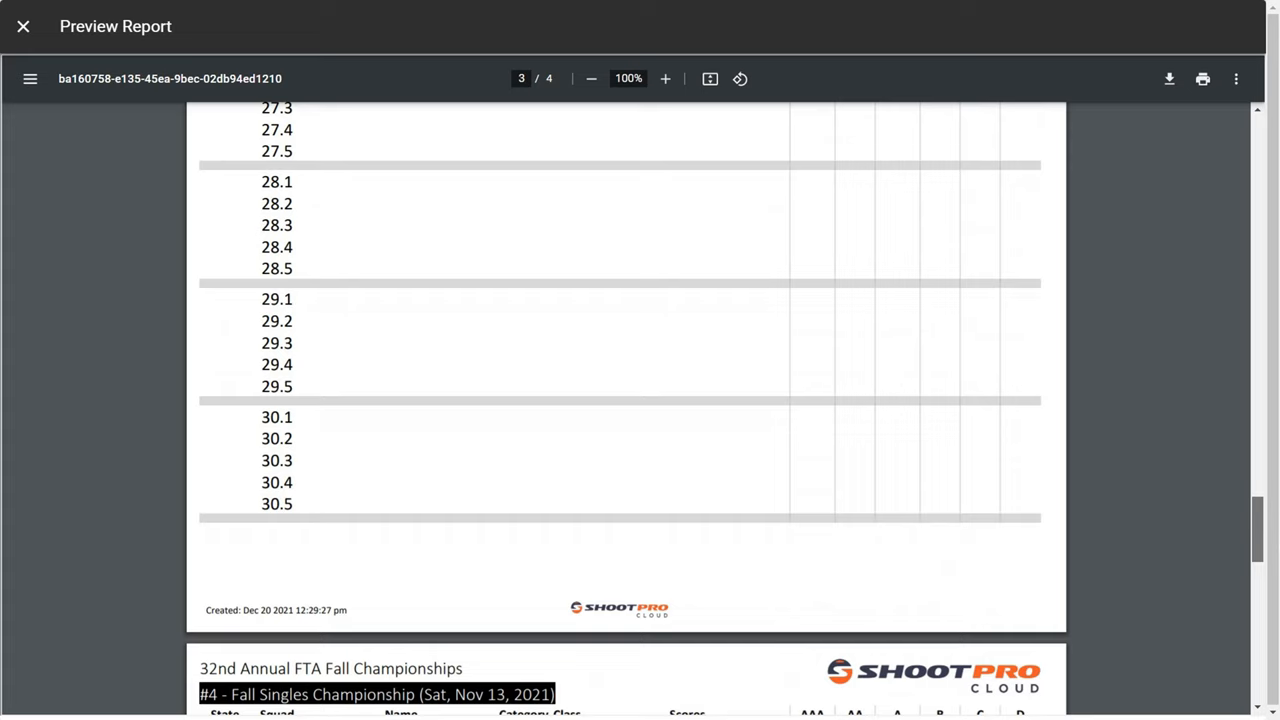
scroll("down", 3)
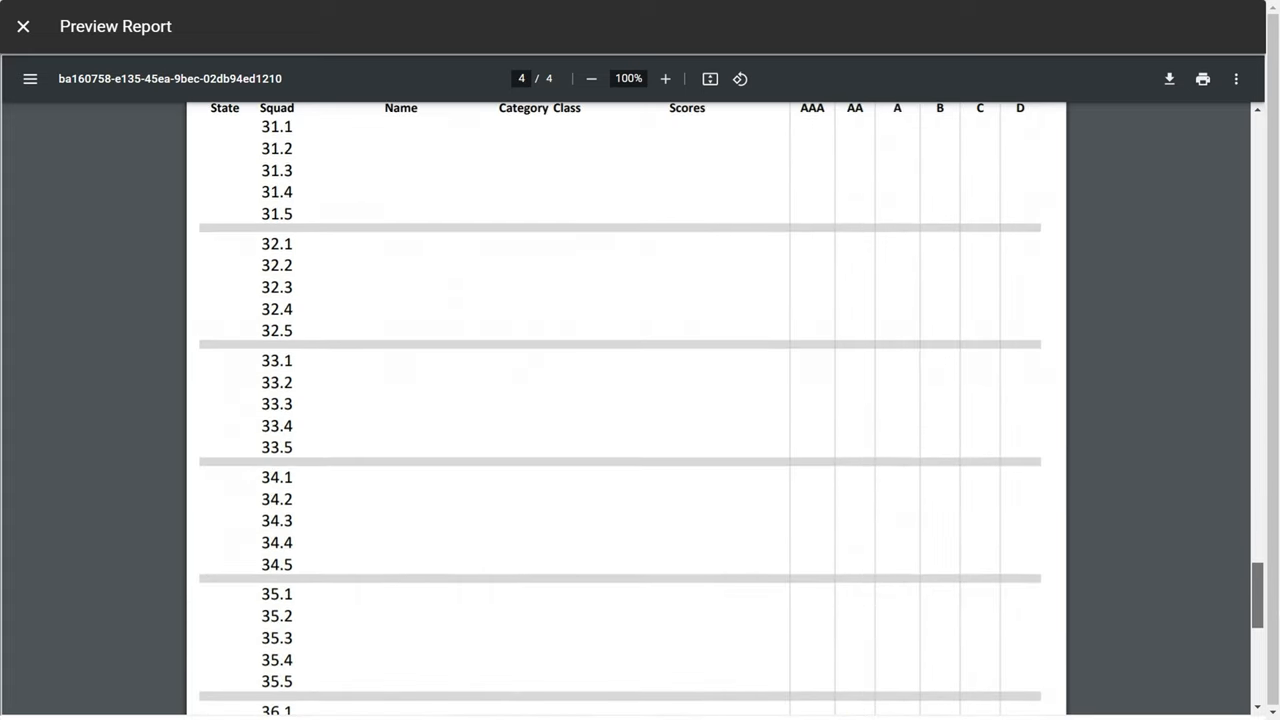
scroll("down", 3)
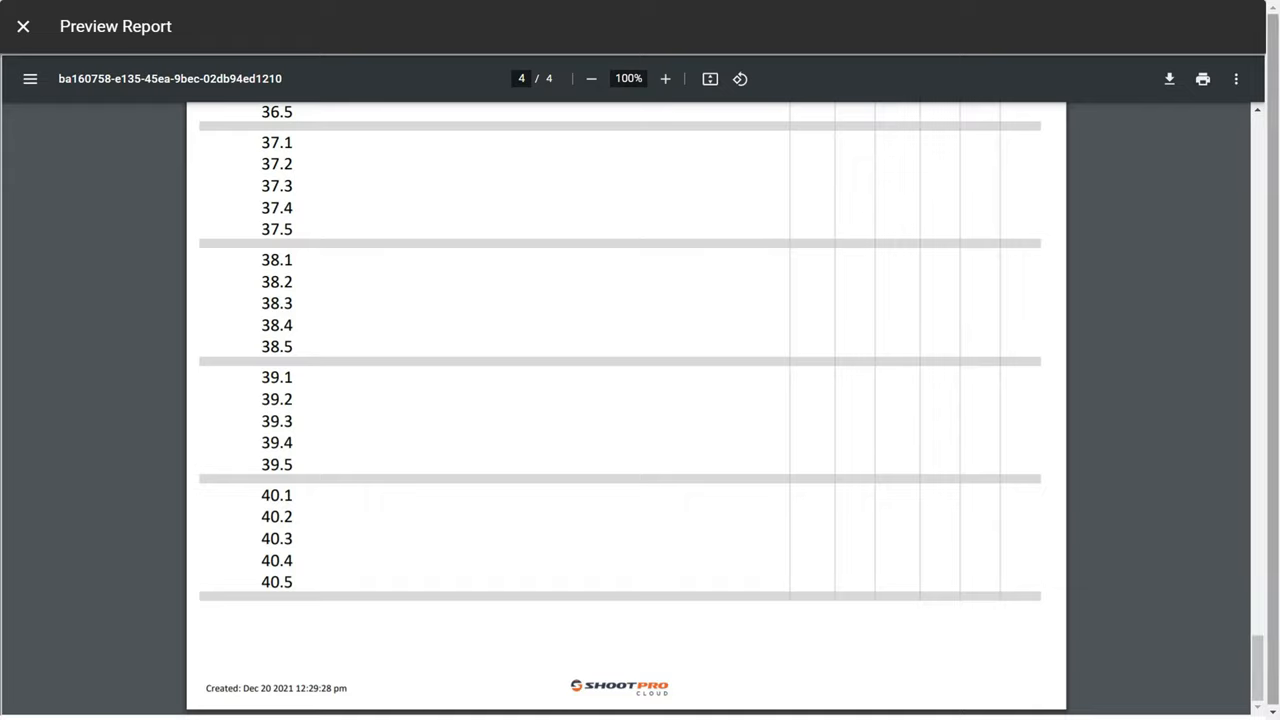
mouse_move(1223, 395)
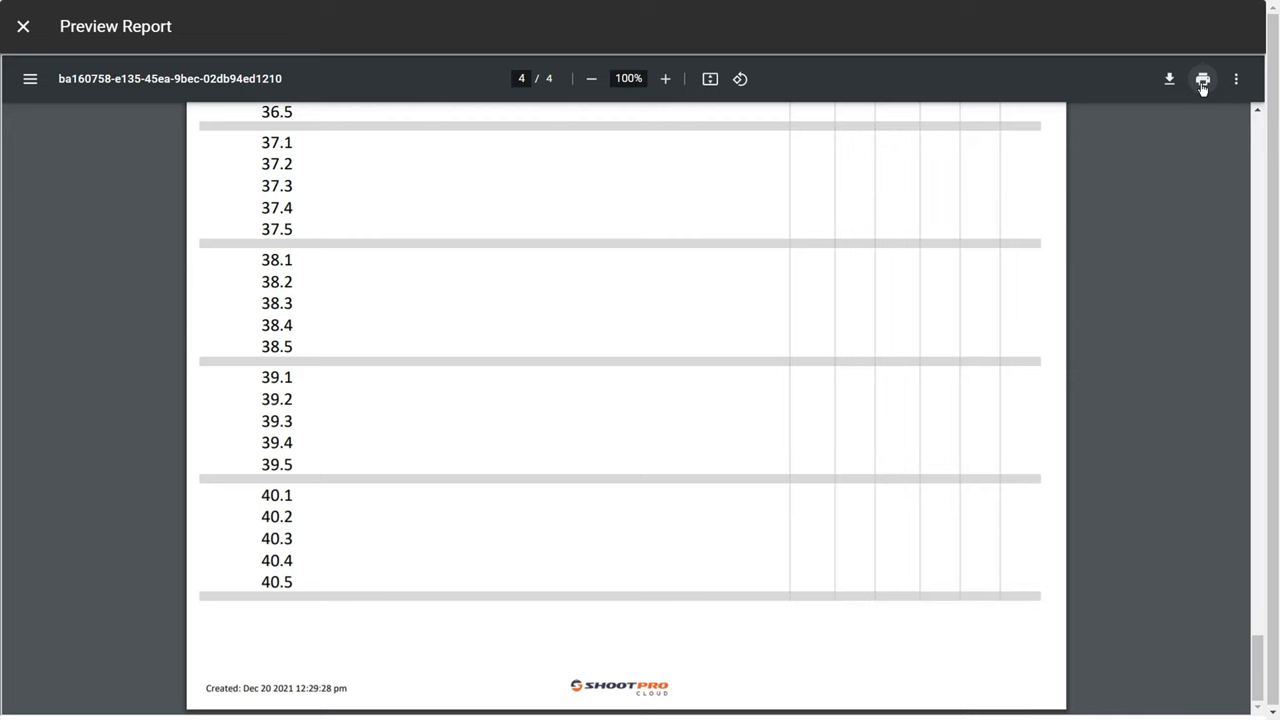
- Open the report's print dialog and view the Destination printer list
left_click(1202, 79)
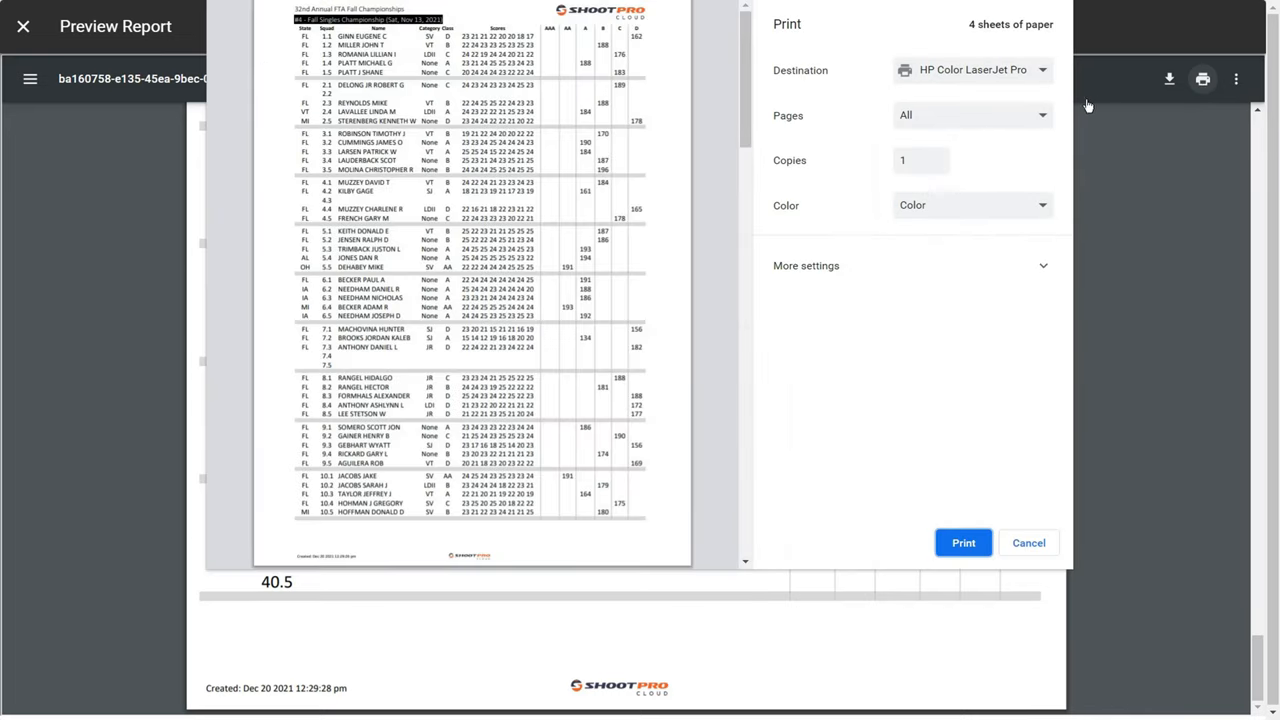
mouse_move(1040, 75)
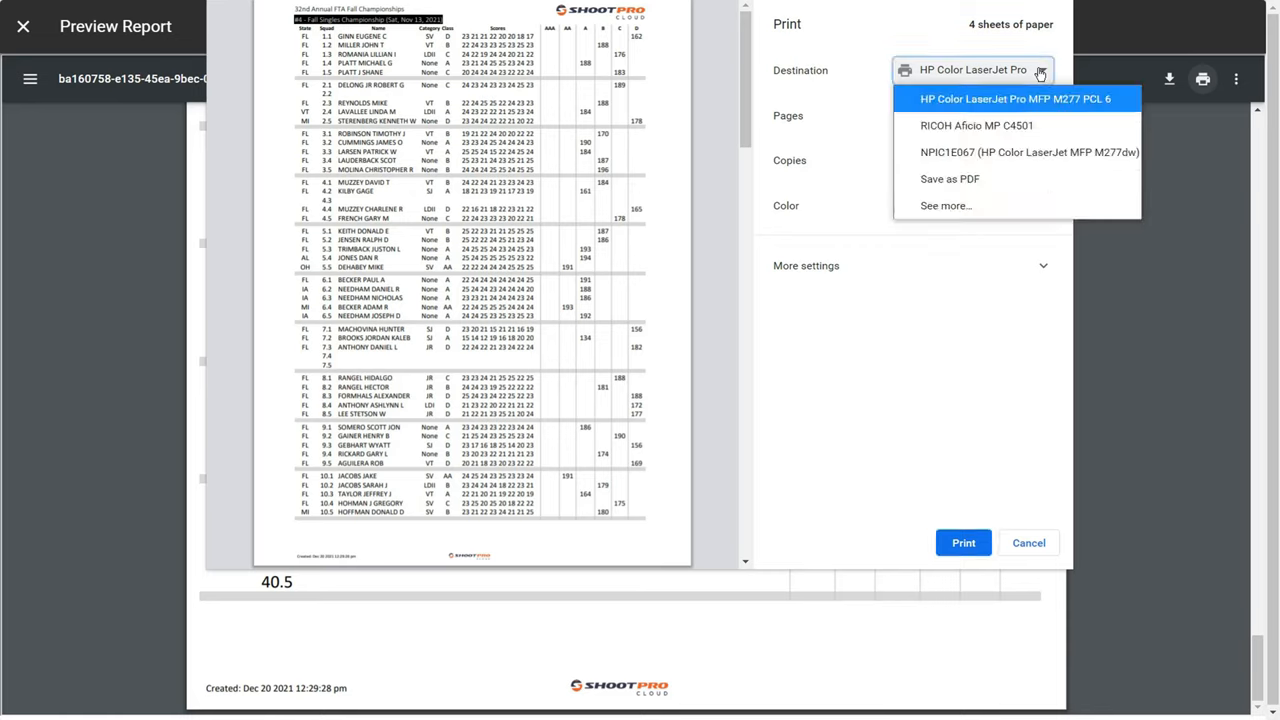
left_click(1015, 98)
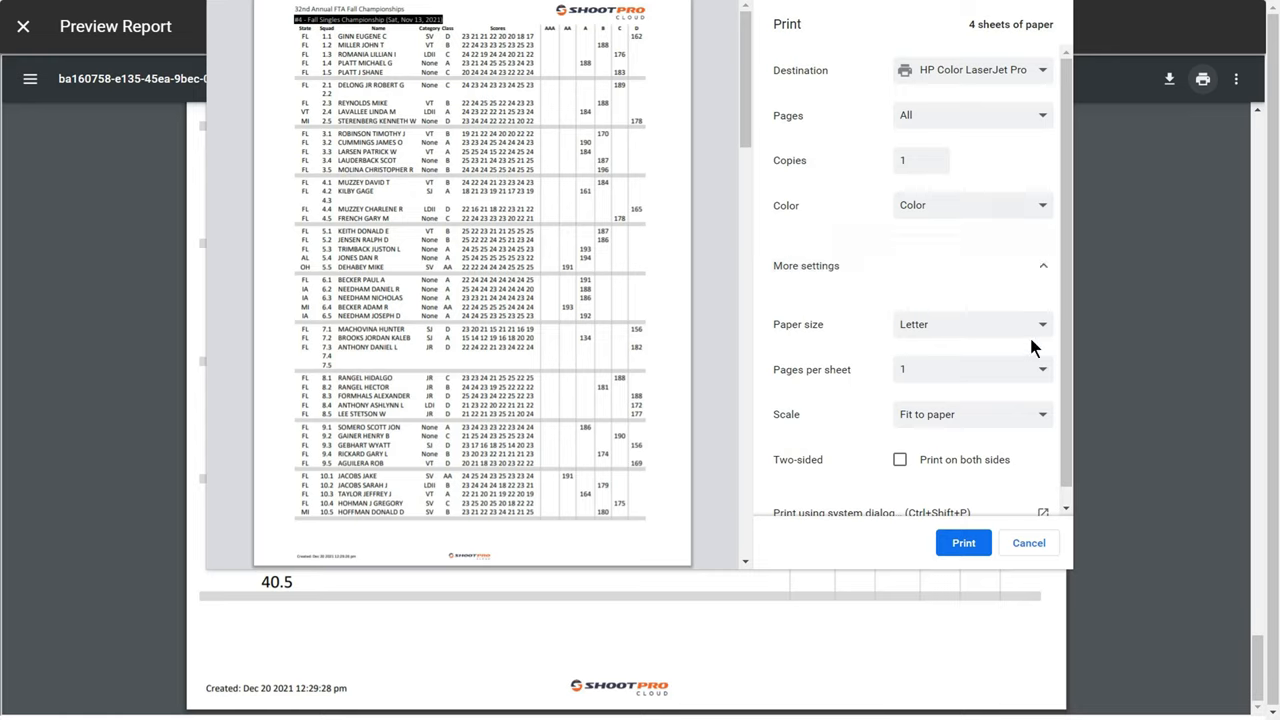
left_click(970, 324)
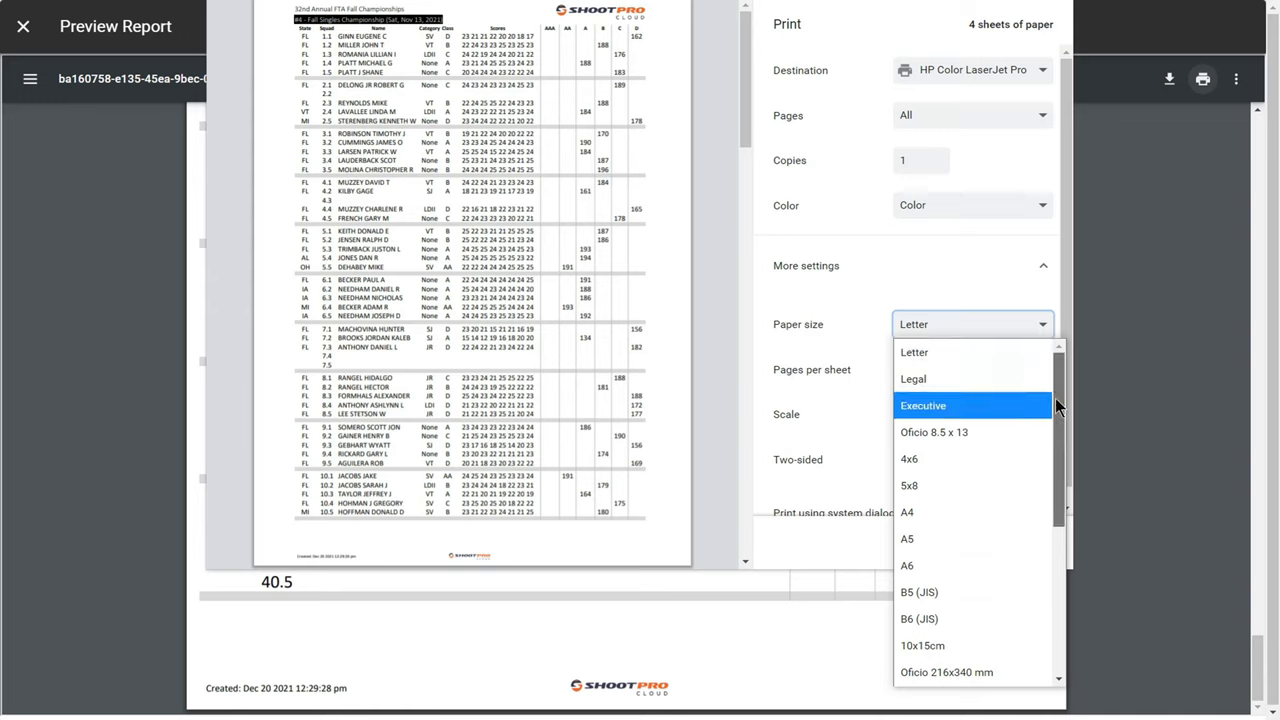
scroll("down", 3)
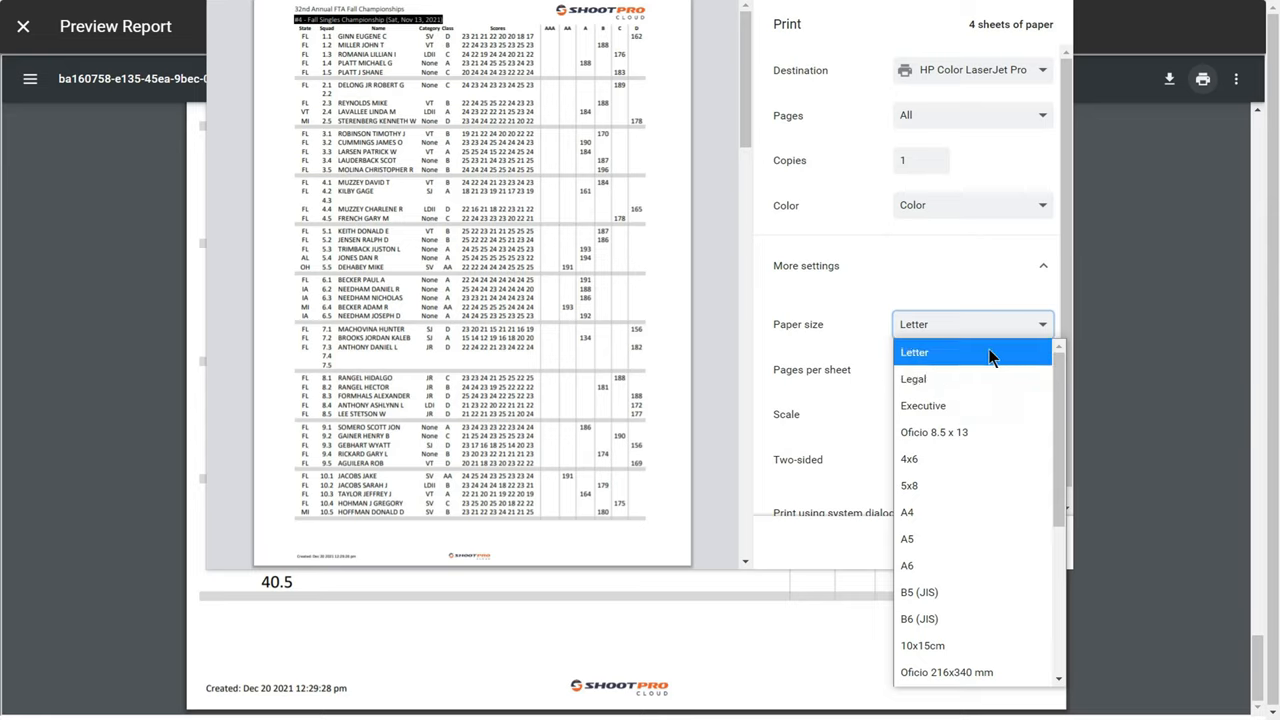
left_click(914, 351)
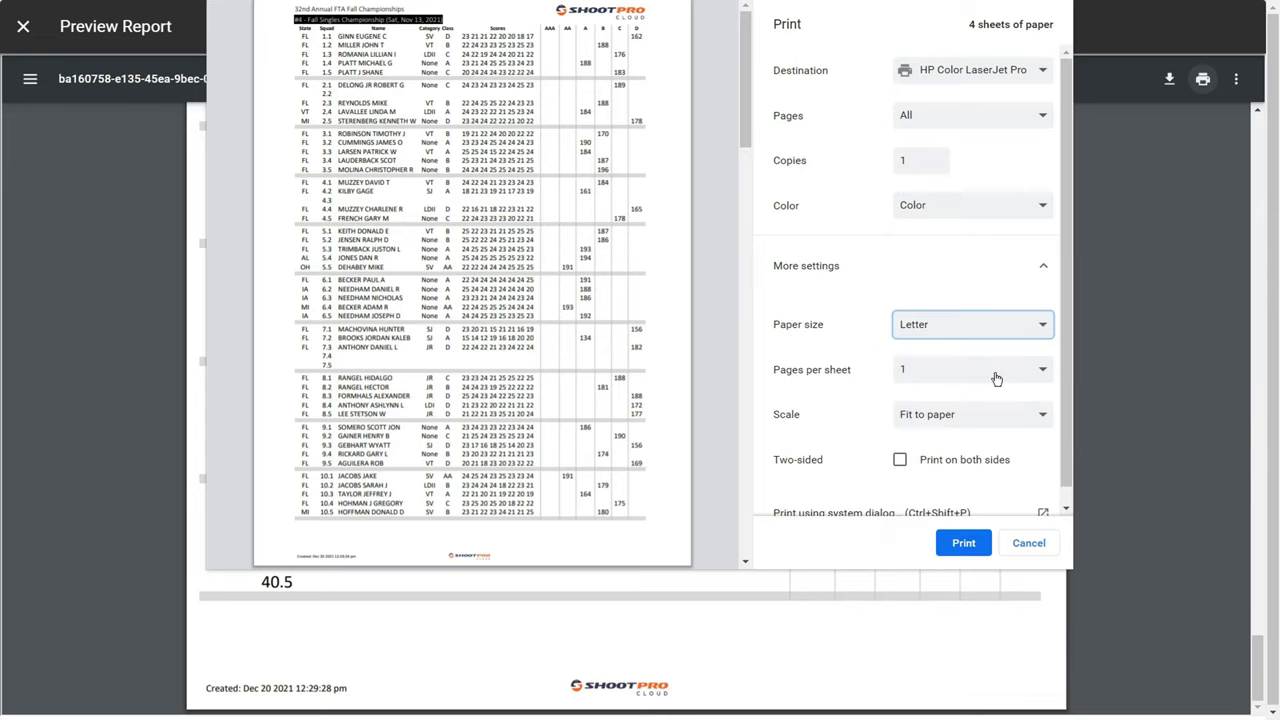
mouse_move(1044, 420)
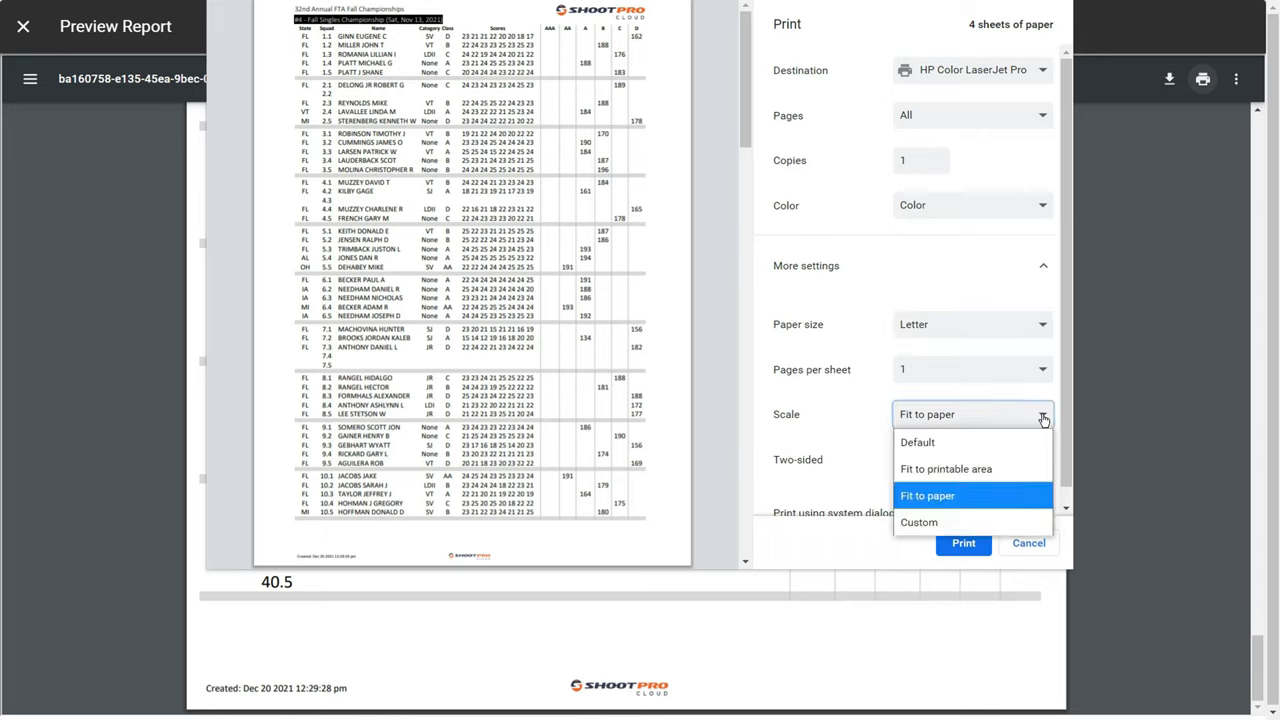
mouse_move(1011, 500)
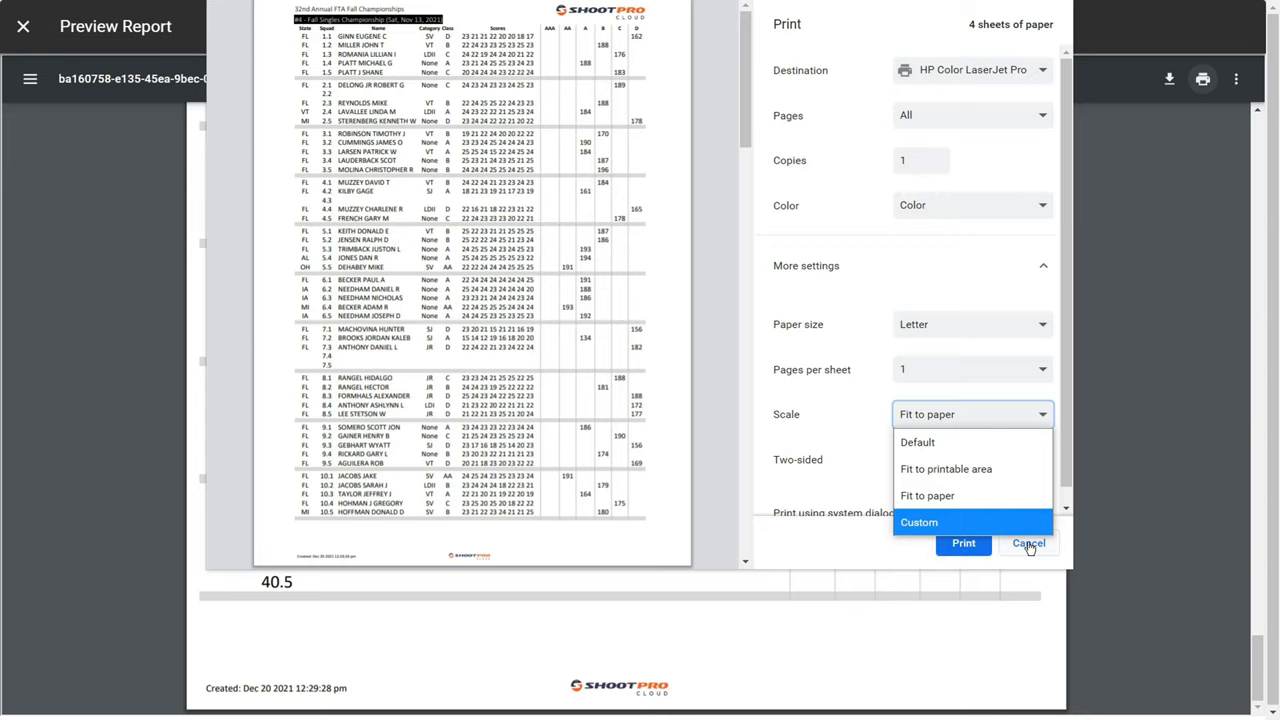
left_click(1028, 543)
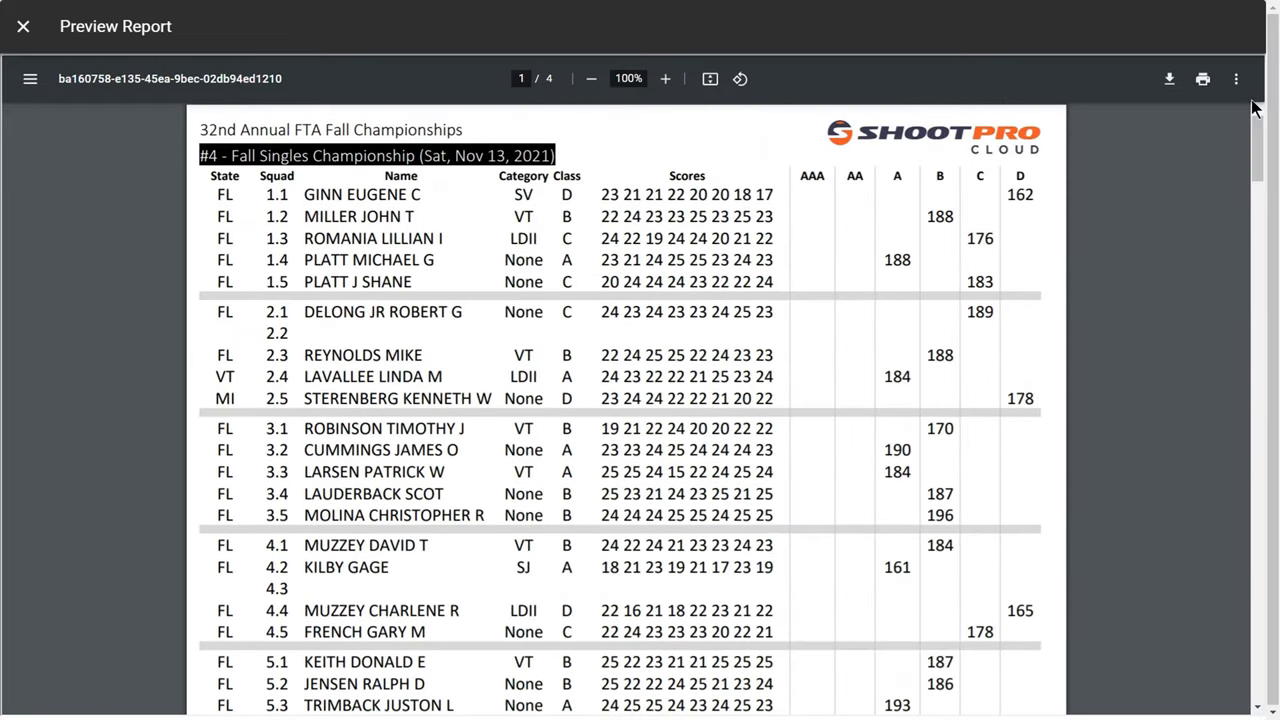
mouse_move(1177, 114)
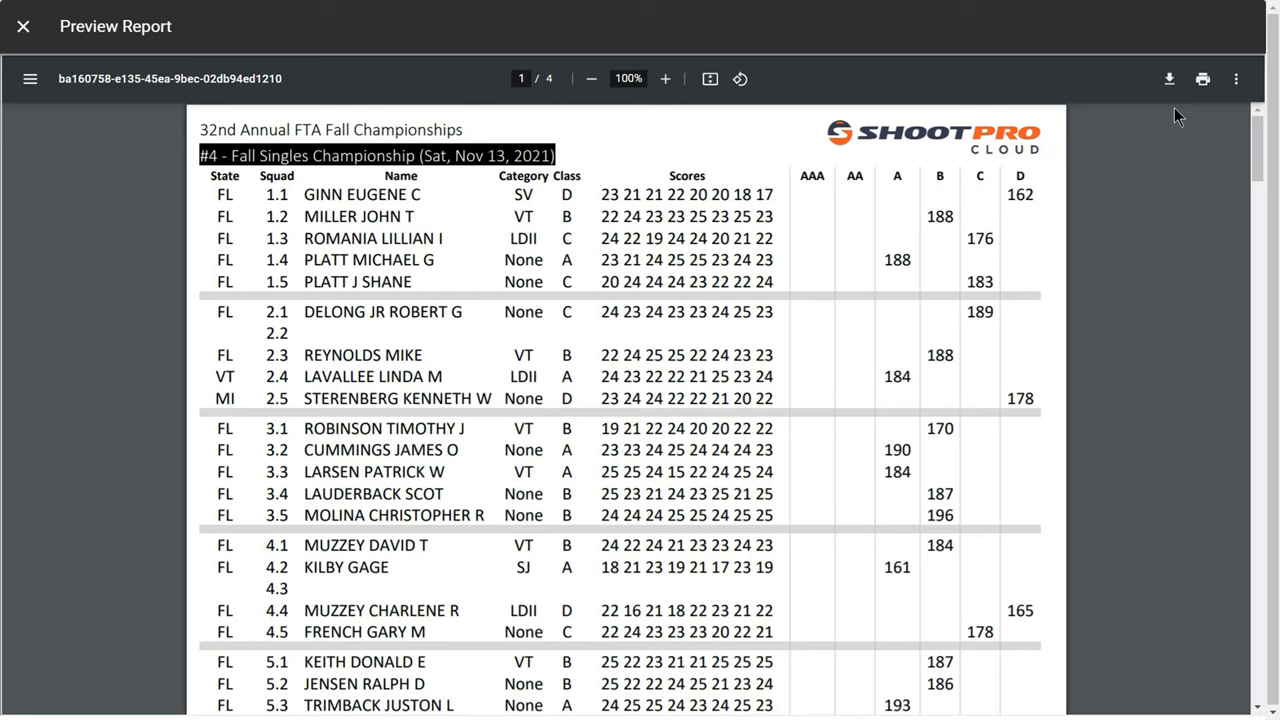
mouse_move(1169, 79)
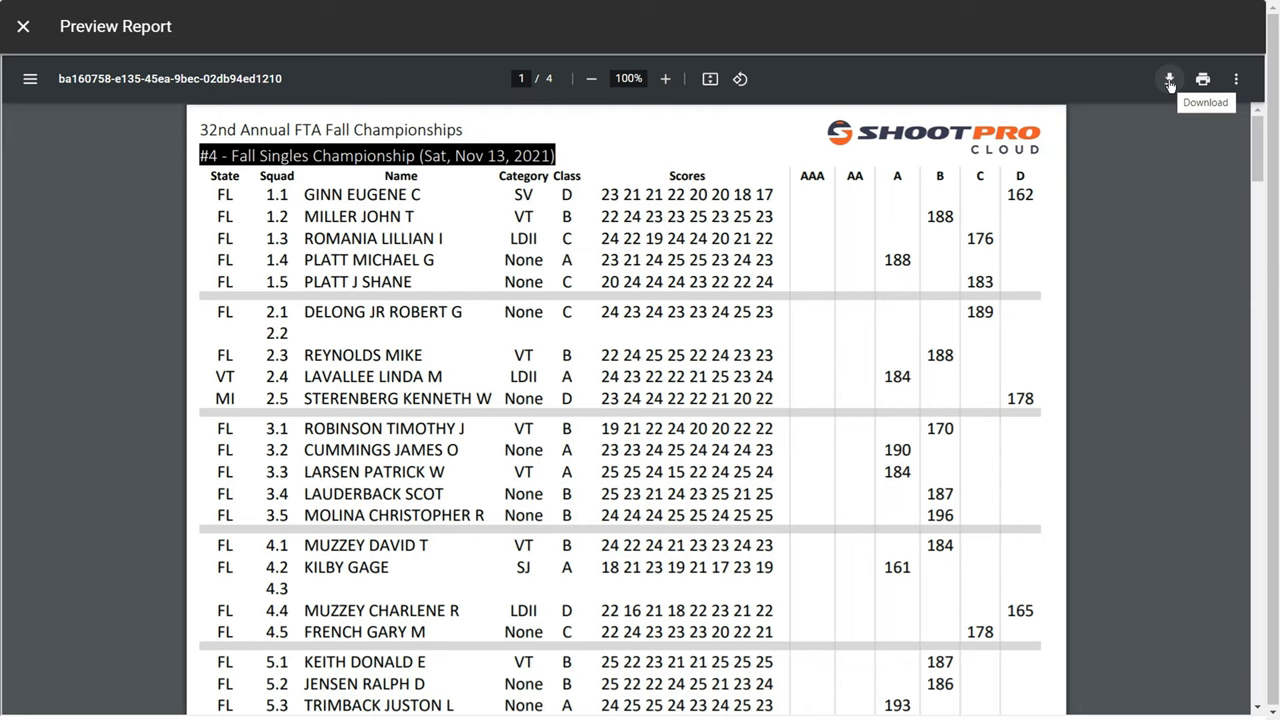
mouse_move(23, 26)
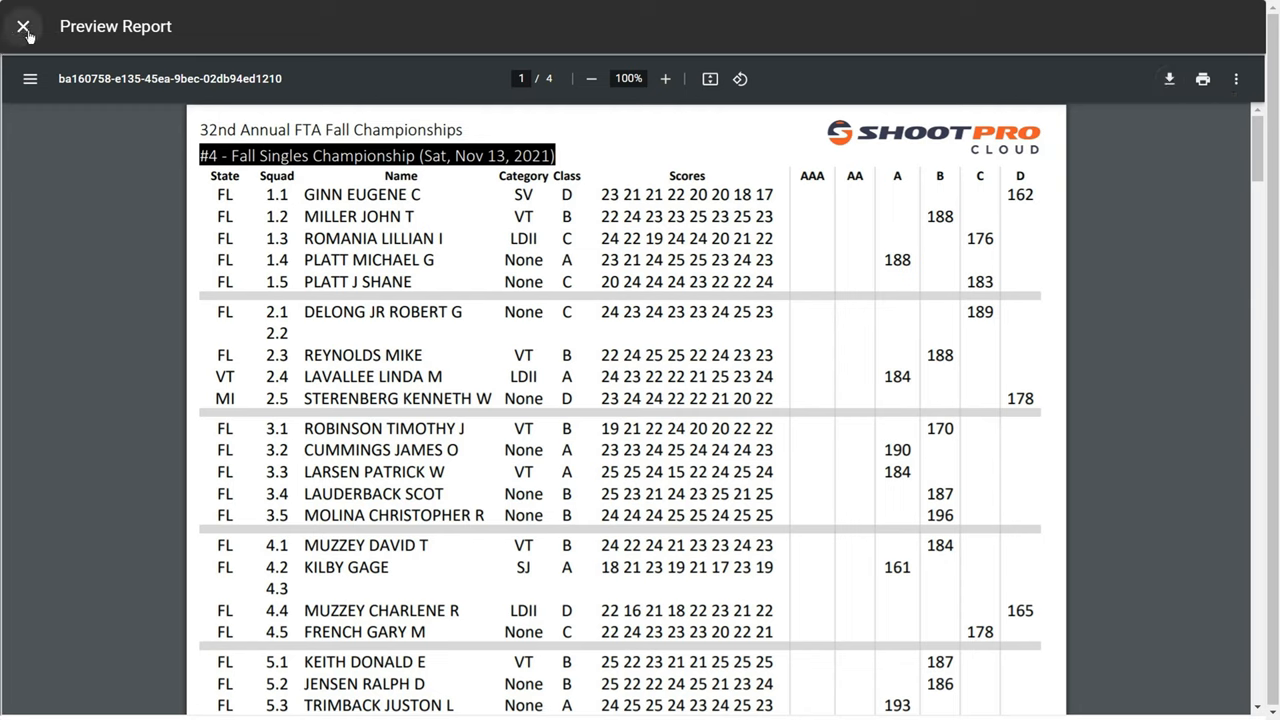
- Close the tabloid Preview Report, returning to the tabloid, four-sheet settings
left_click(23, 27)
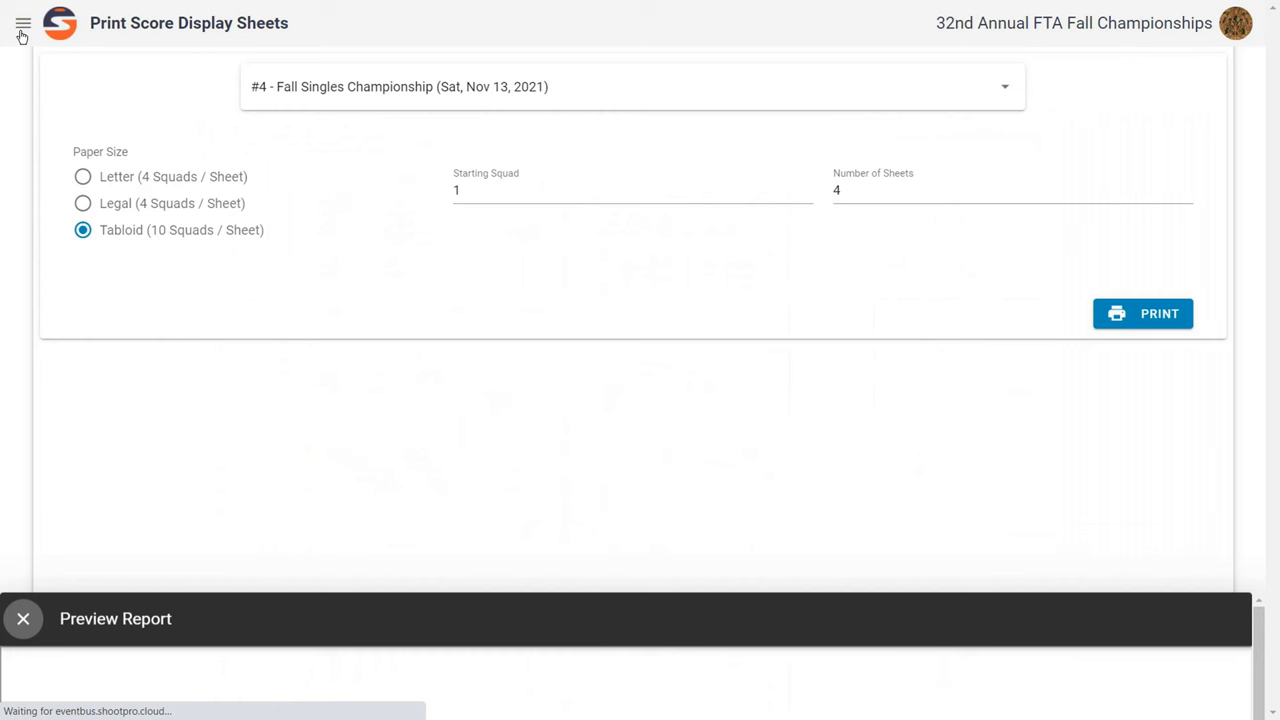